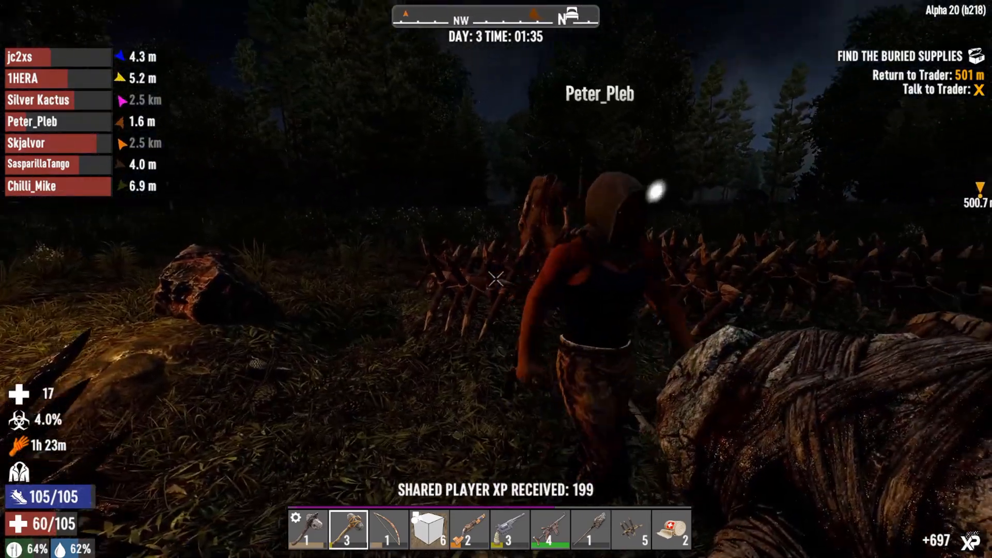
{"action": "mouse_move", "coordinate": [496, 279]}
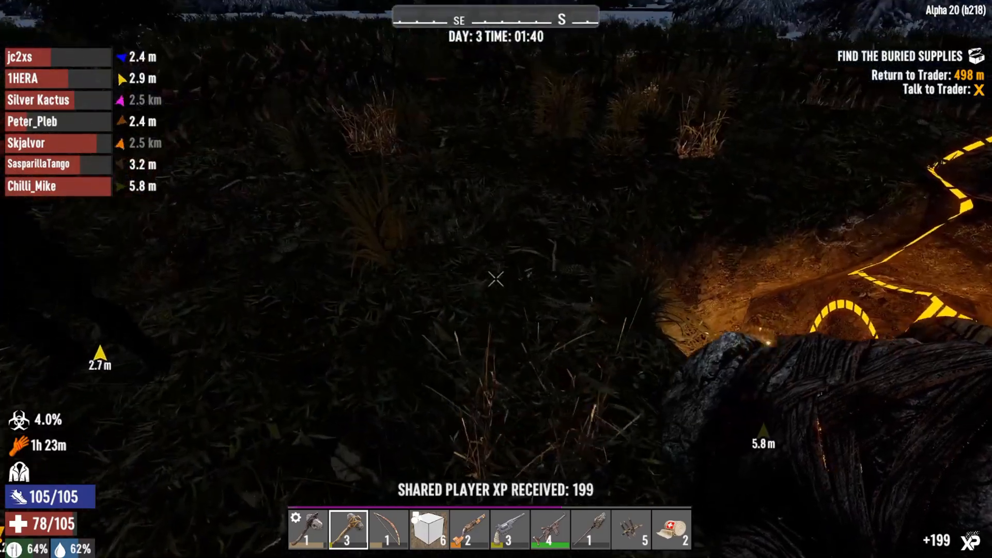
{"action": "mouse_move", "coordinate": [496, 278]}
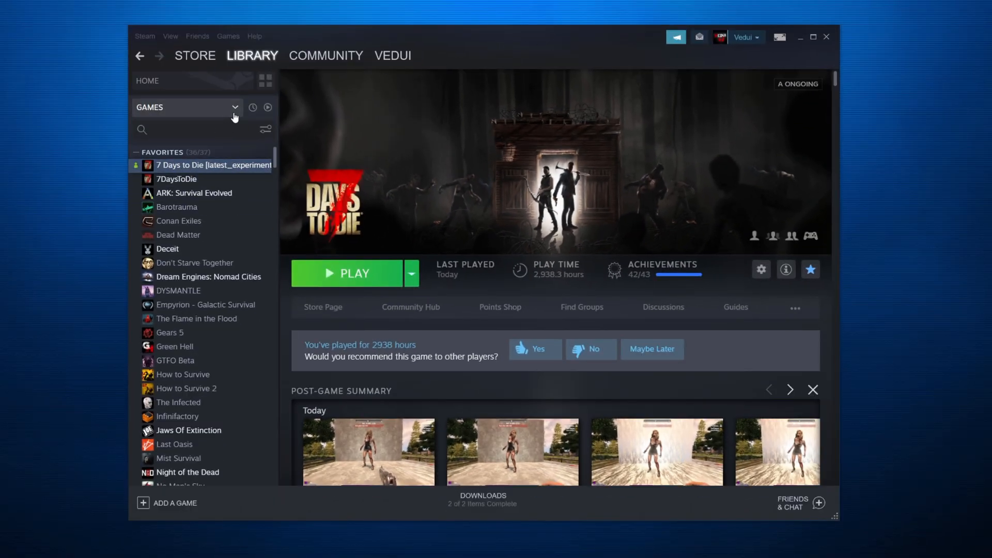
Show Tools in the library and select 7 Days to Die Dedicated Server, backing out of the install prompt.
{"action": "left_click", "coordinate": [237, 106]}
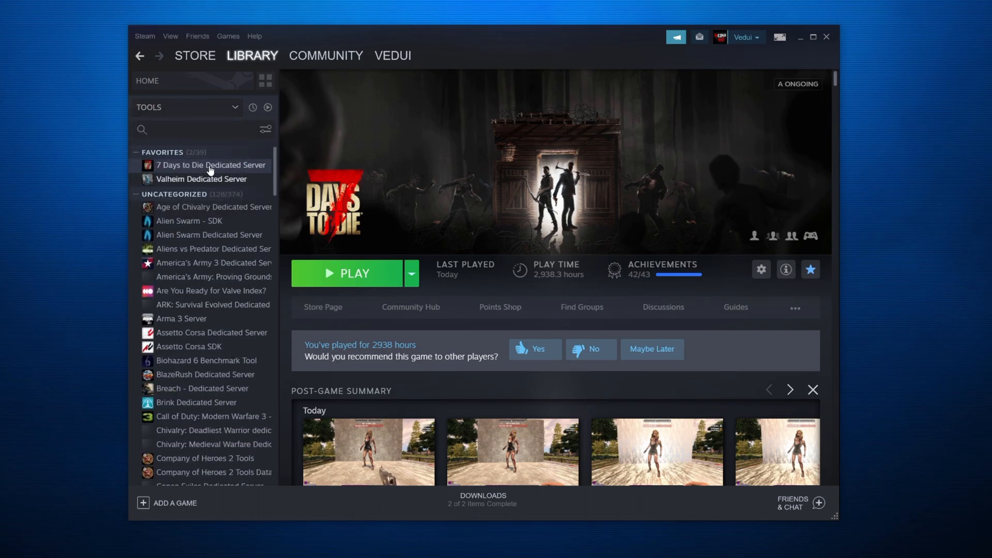
{"action": "left_click", "coordinate": [210, 165]}
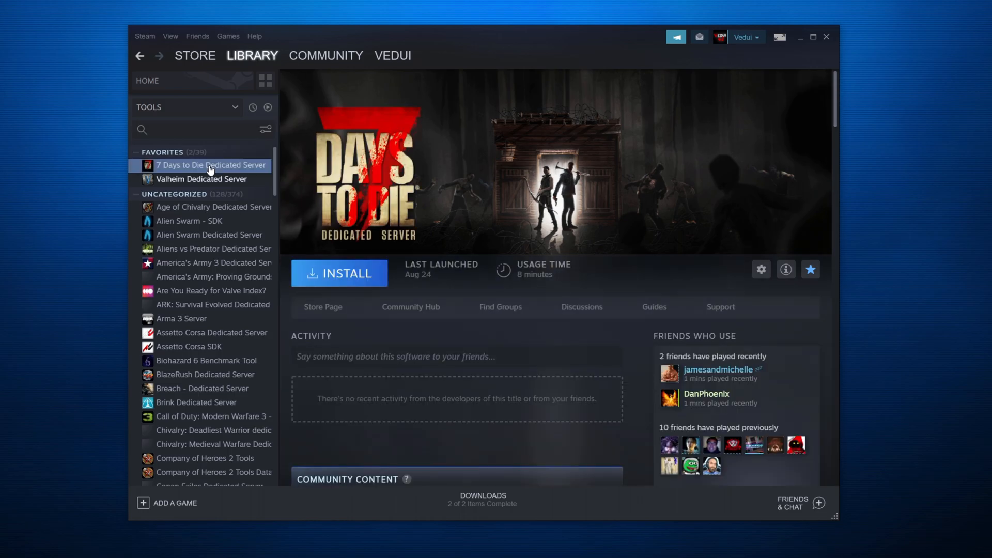
{"action": "left_click", "coordinate": [339, 273]}
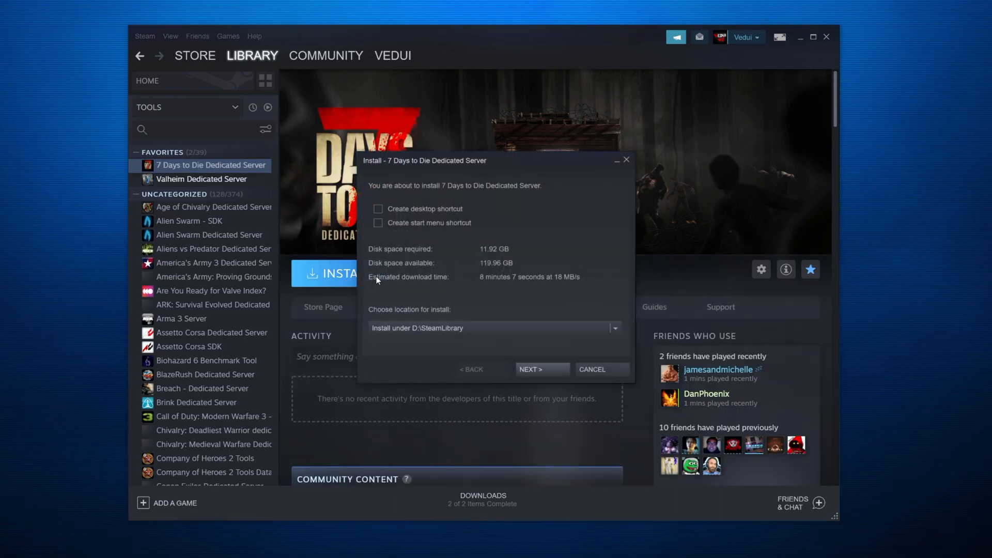
{"action": "left_click", "coordinate": [591, 369]}
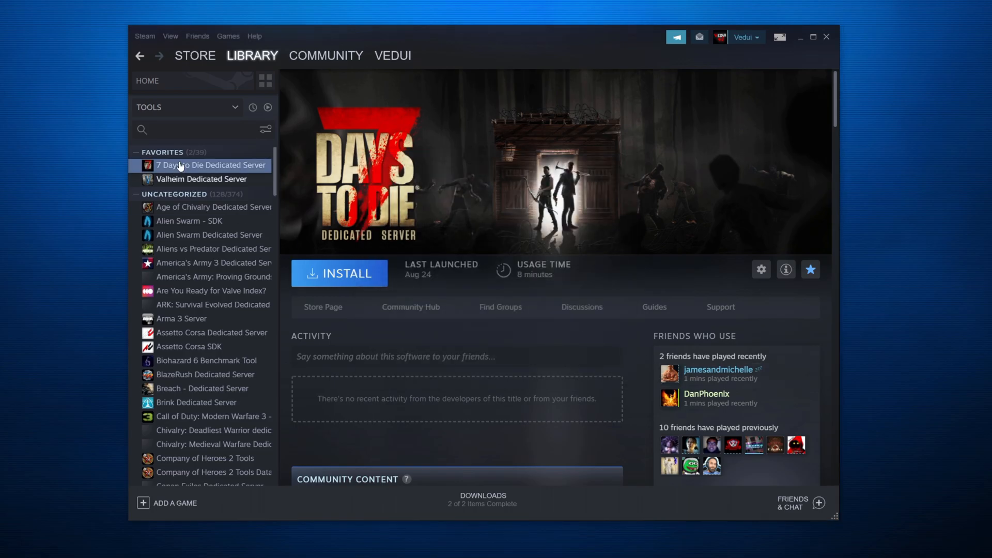
In Properties > Betas, opt the dedicated server into the latest_experimental branch.
{"action": "left_click", "coordinate": [762, 270]}
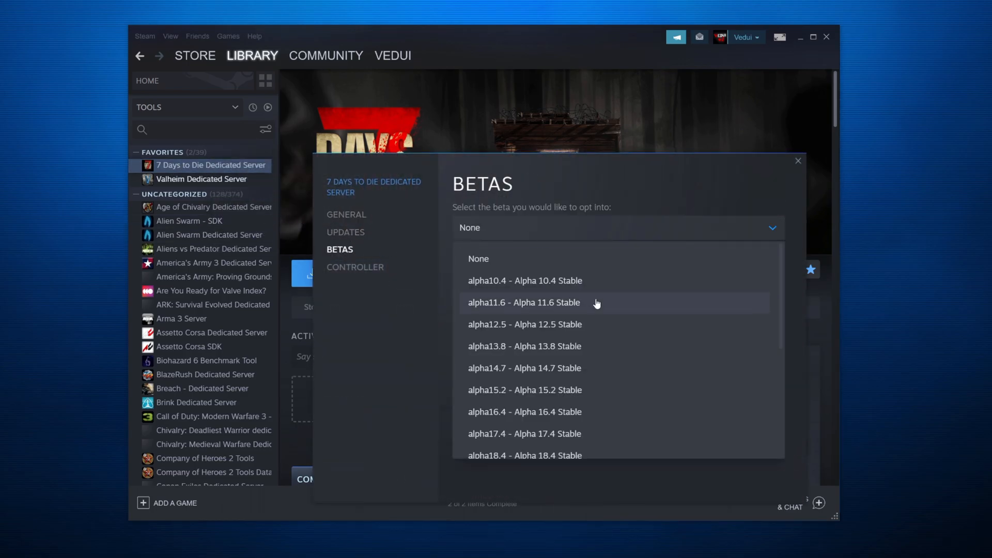
{"action": "scroll", "scroll_direction": "down", "scroll_amount": 3}
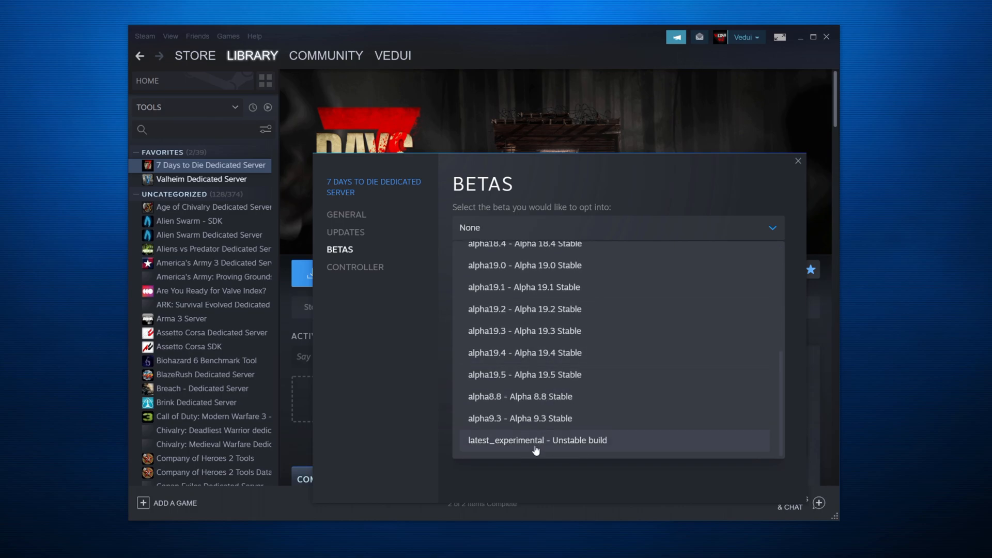
{"action": "mouse_move", "coordinate": [528, 429]}
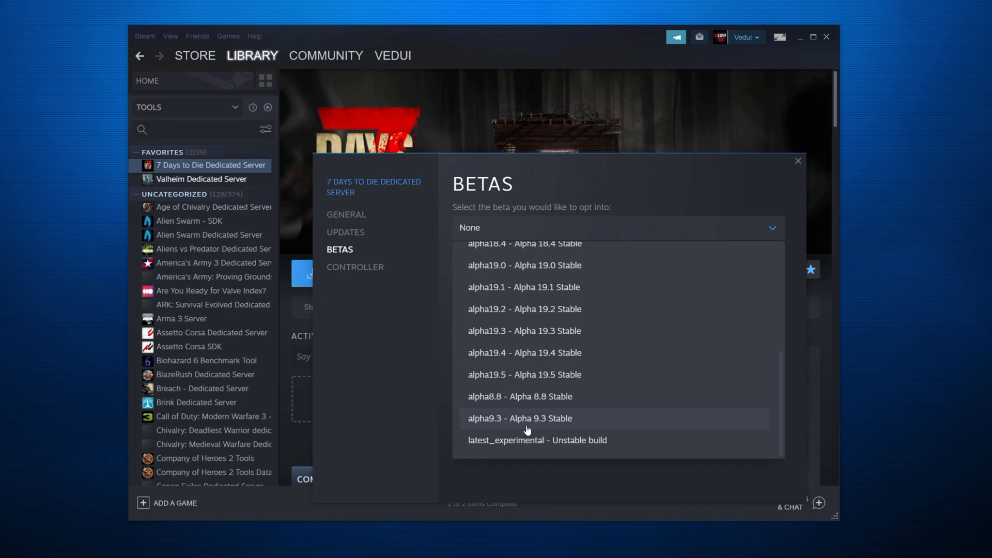
{"action": "left_click", "coordinate": [537, 441]}
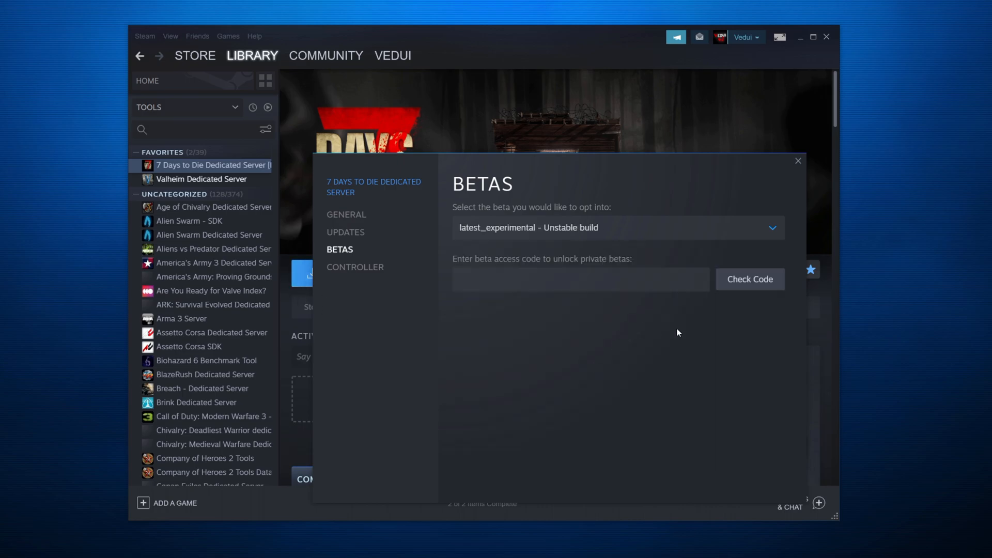
{"action": "mouse_move", "coordinate": [799, 162]}
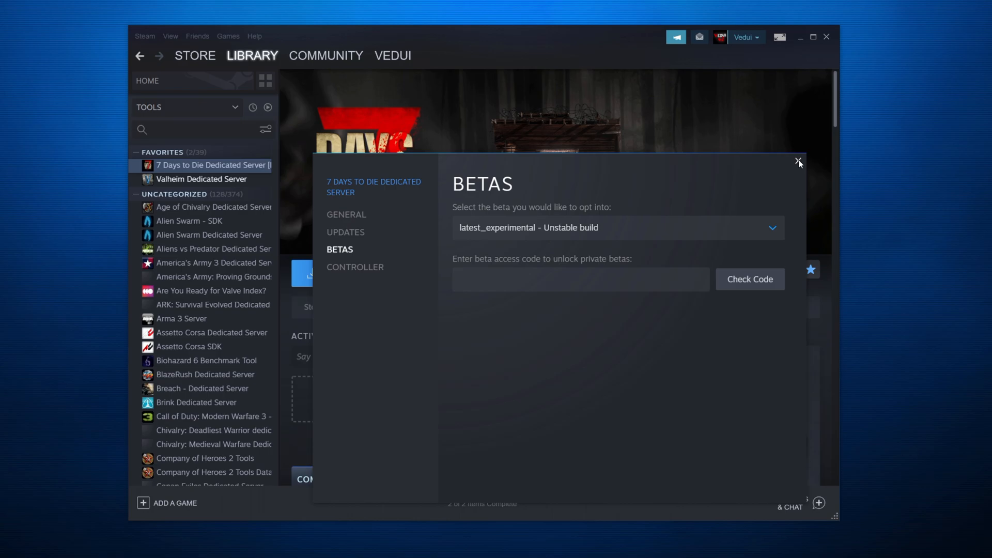
{"action": "left_click", "coordinate": [799, 161]}
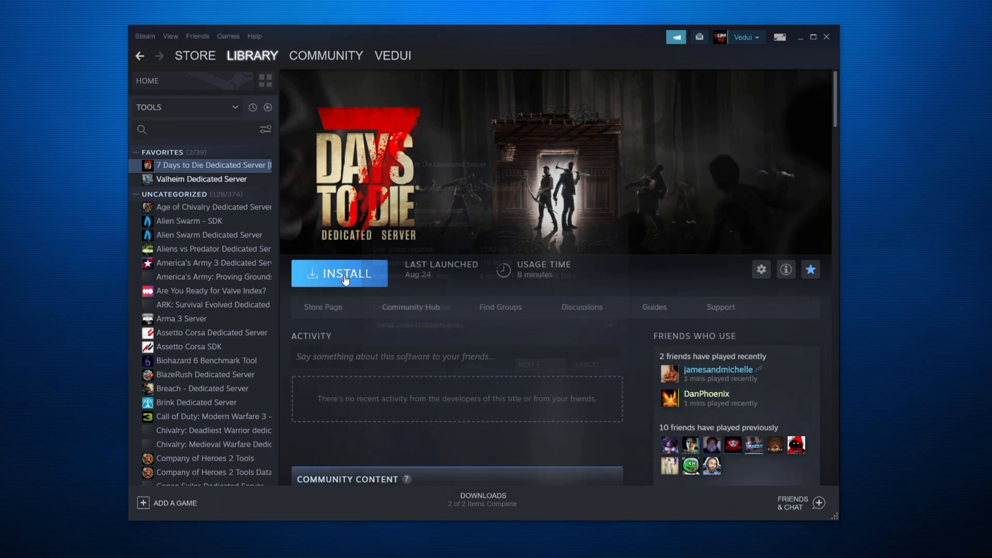
Install the dedicated server to C:\Program Files (x86)\Steam and dismiss the error popup.
{"action": "left_click", "coordinate": [345, 273]}
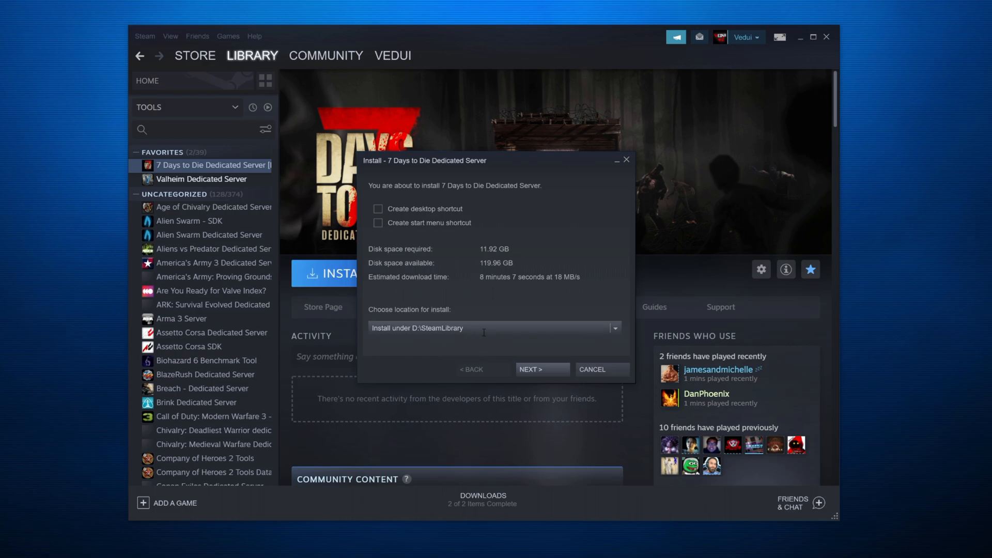
{"action": "left_click", "coordinate": [613, 328]}
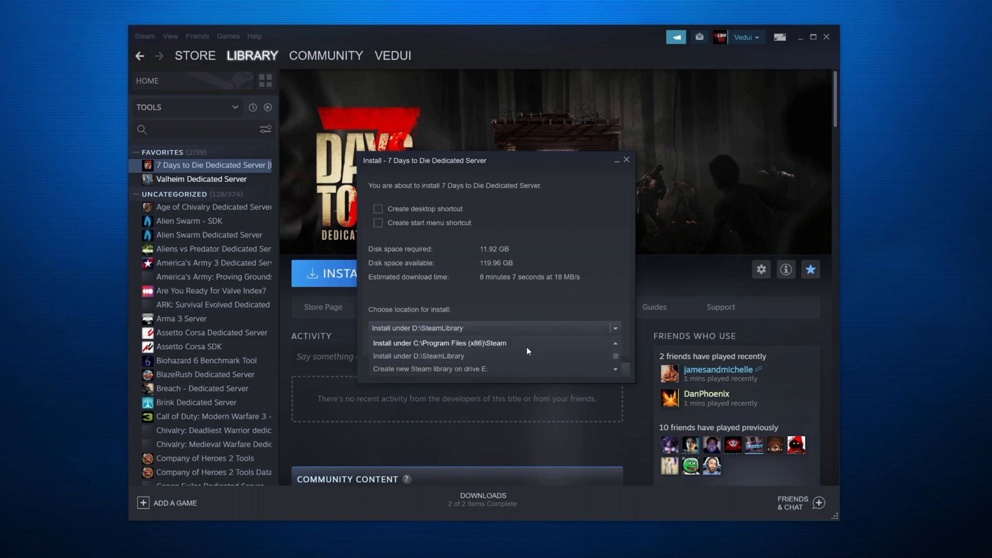
{"action": "left_click", "coordinate": [440, 343]}
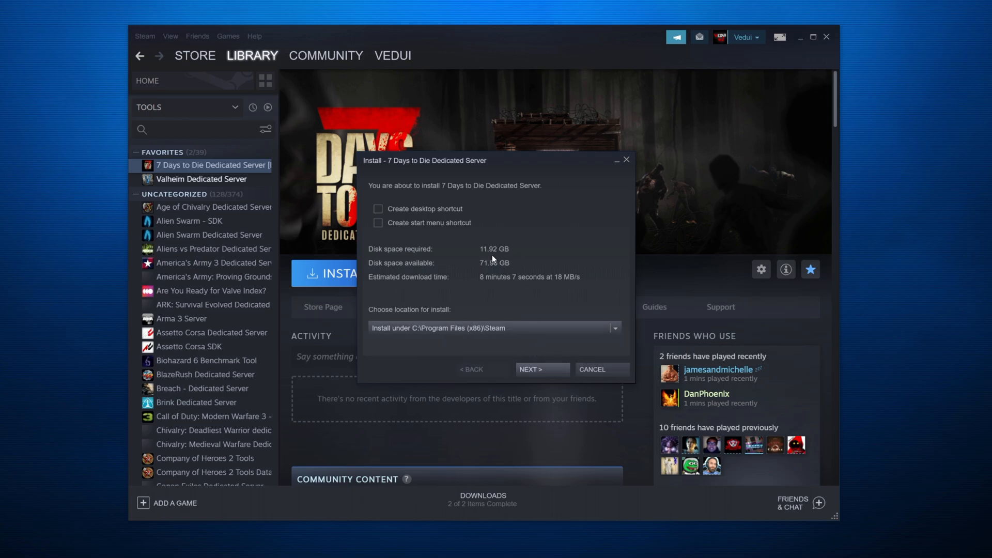
{"action": "mouse_move", "coordinate": [546, 370]}
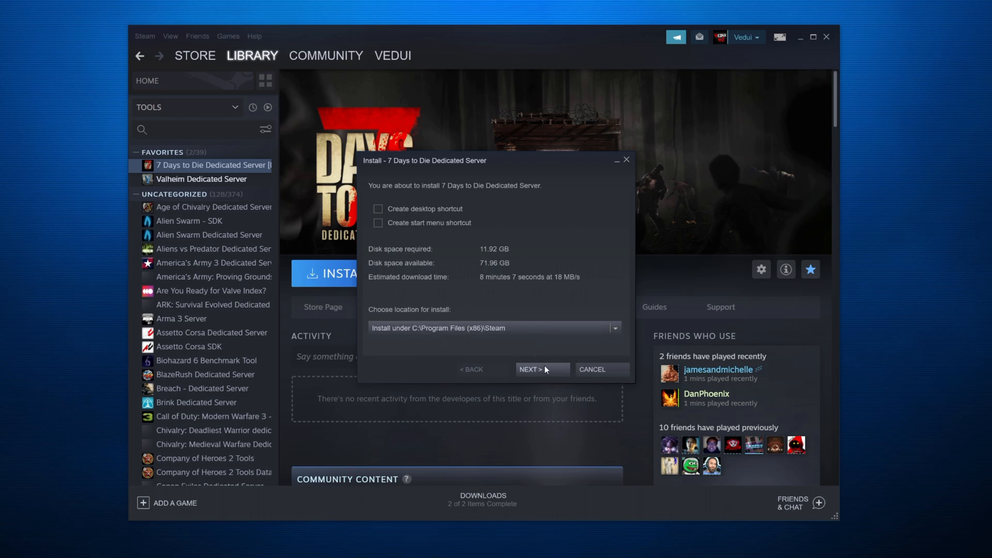
{"action": "left_click", "coordinate": [539, 369]}
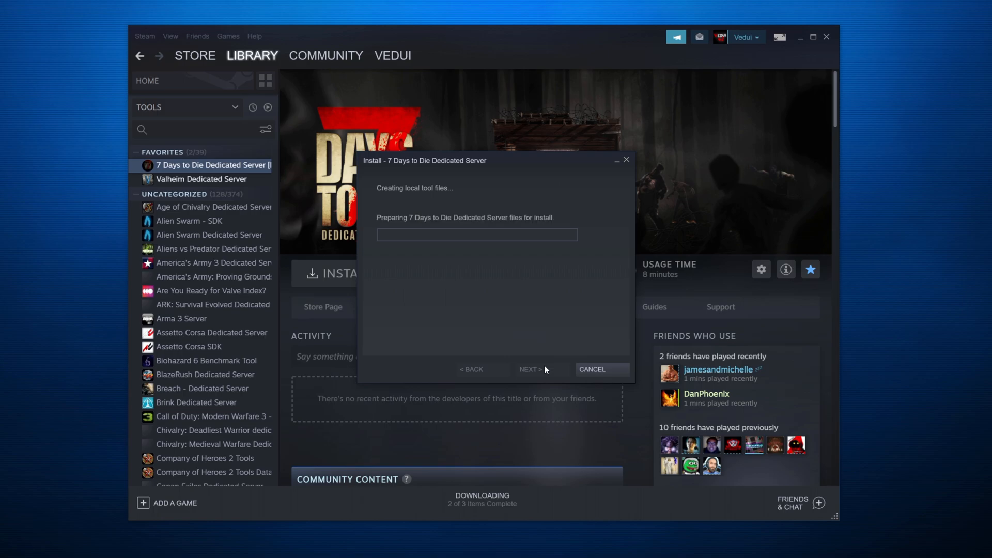
{"action": "mouse_move", "coordinate": [567, 319]}
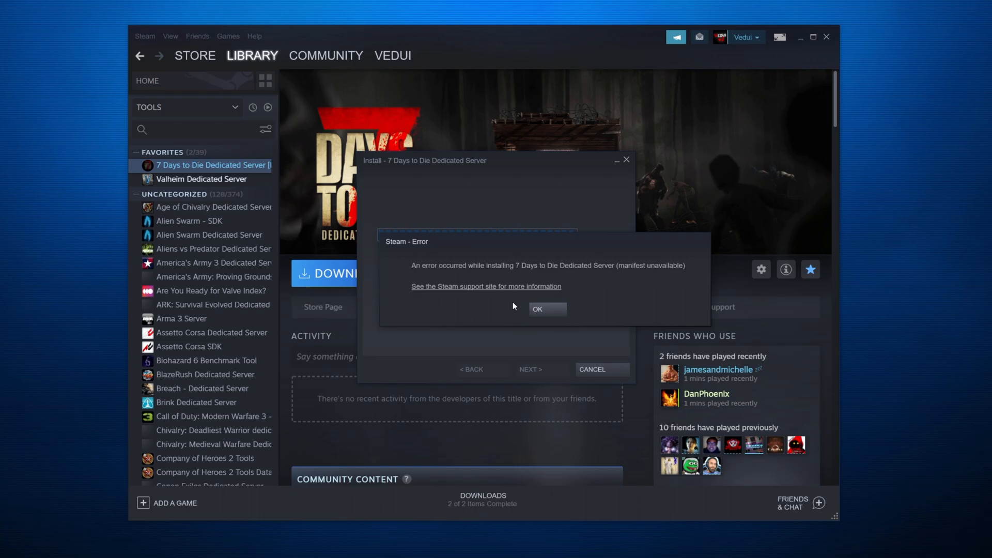
{"action": "left_click", "coordinate": [537, 310]}
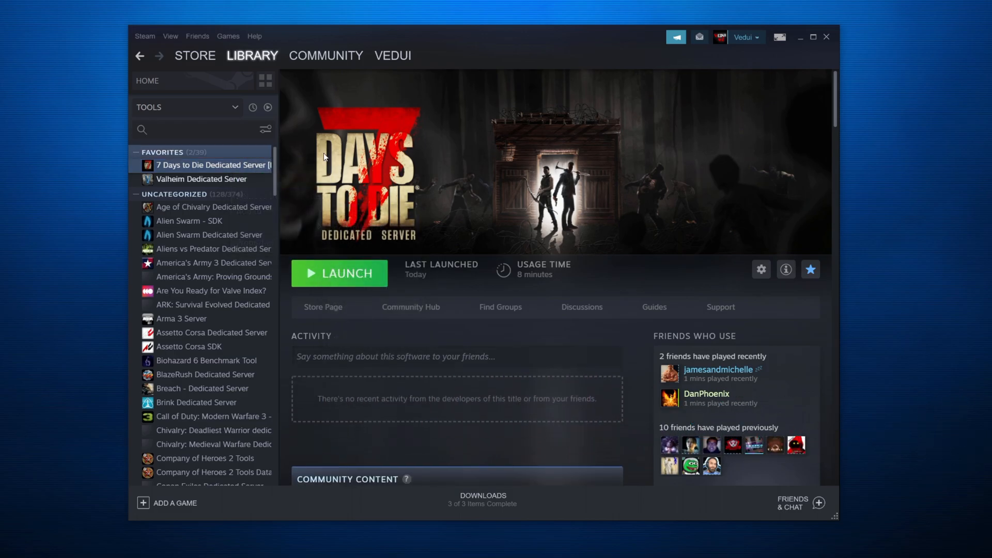
{"action": "mouse_move", "coordinate": [247, 169]}
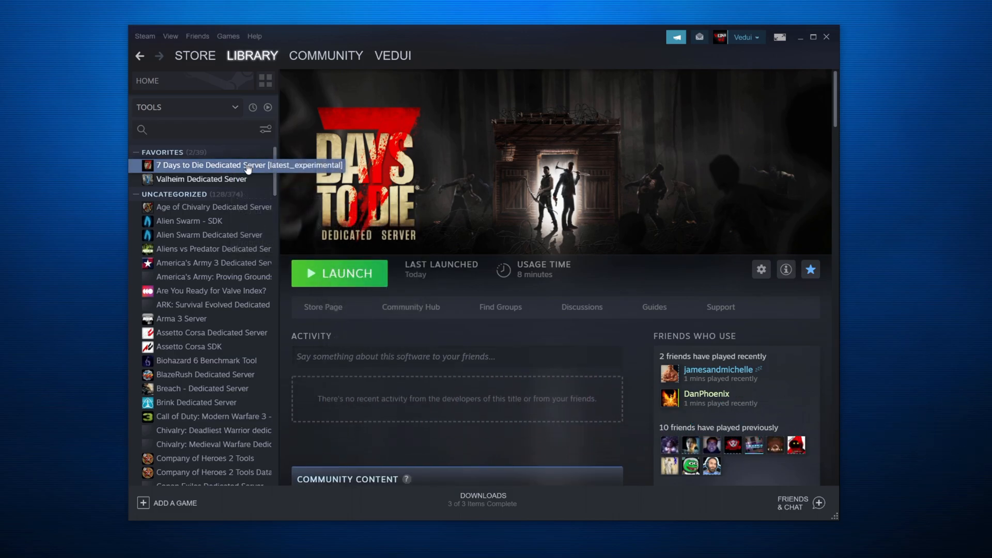
{"action": "mouse_move", "coordinate": [328, 256]}
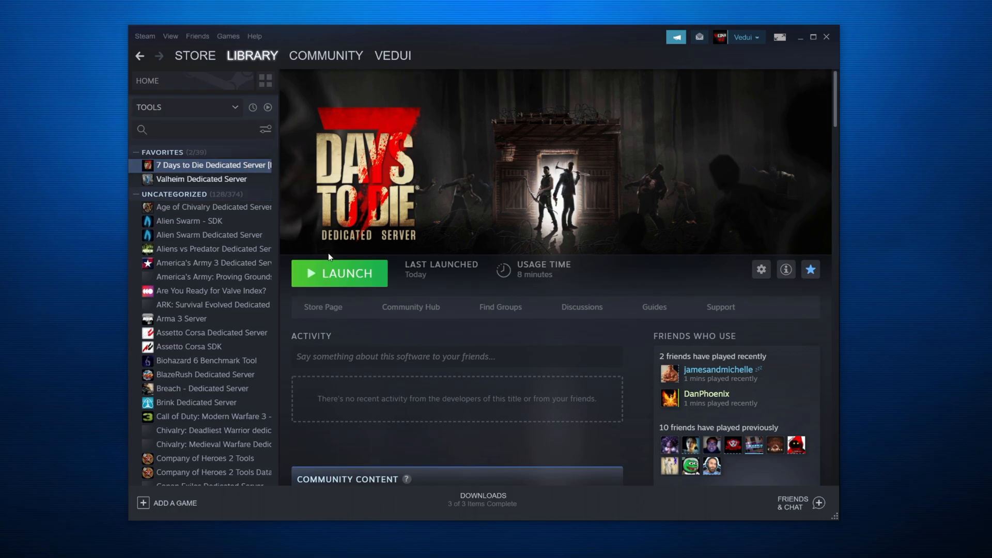
Show the dedicated server's Properties on the Local Files section (11.92 GB on drive C).
{"action": "right_click", "coordinate": [212, 165]}
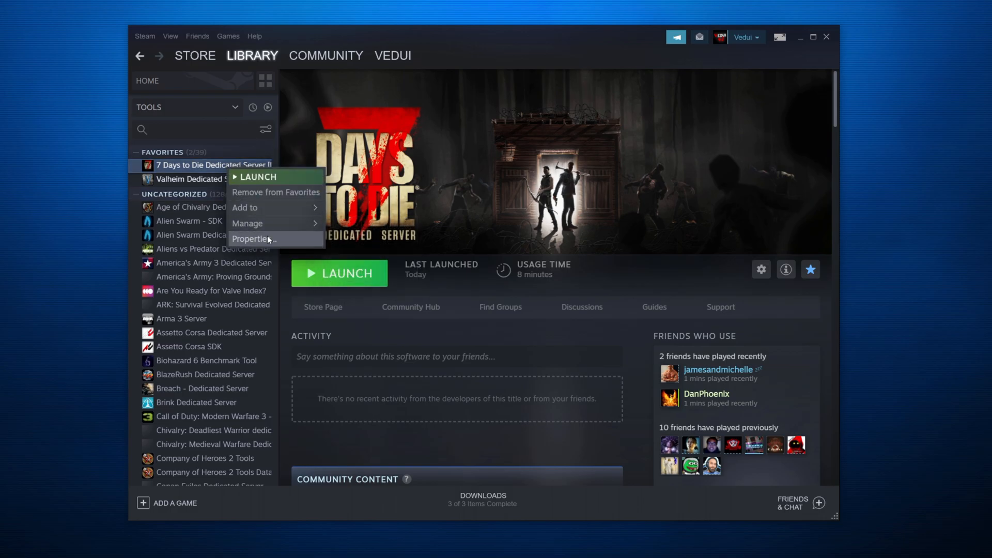
{"action": "left_click", "coordinate": [254, 238]}
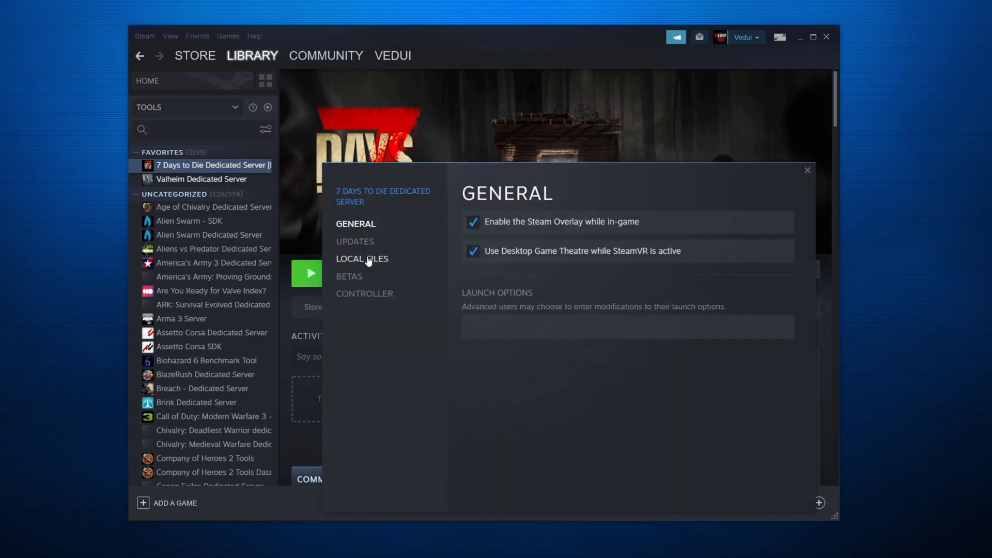
{"action": "left_click", "coordinate": [362, 258]}
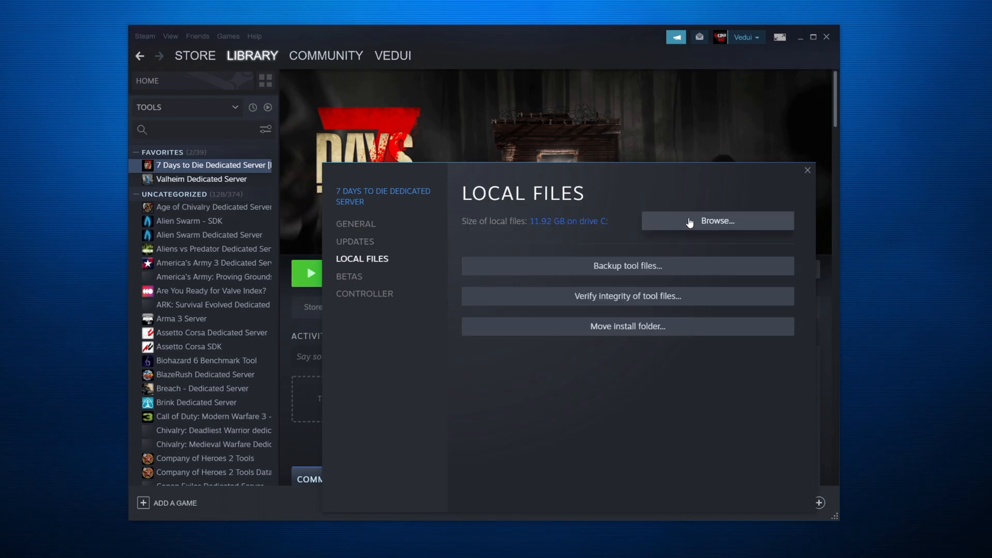
Browse the server install folder and bring up the context menu for serverconfig.xml.
{"action": "left_click", "coordinate": [718, 221]}
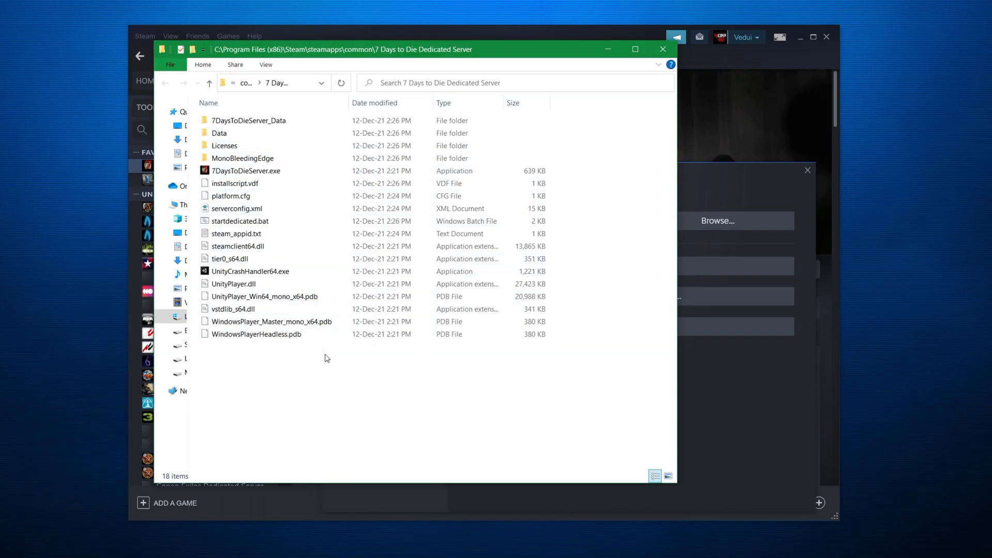
{"action": "left_click", "coordinate": [239, 221]}
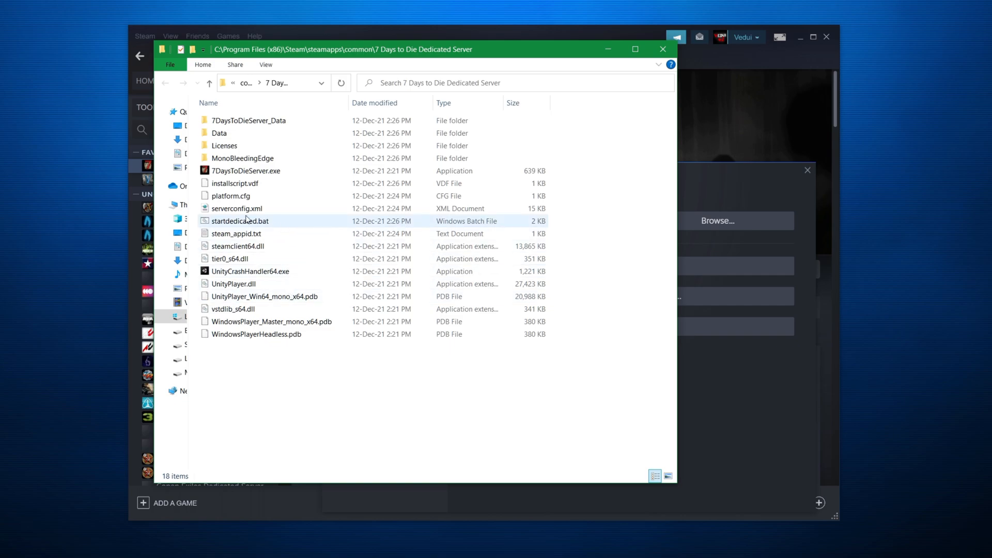
{"action": "mouse_move", "coordinate": [238, 208]}
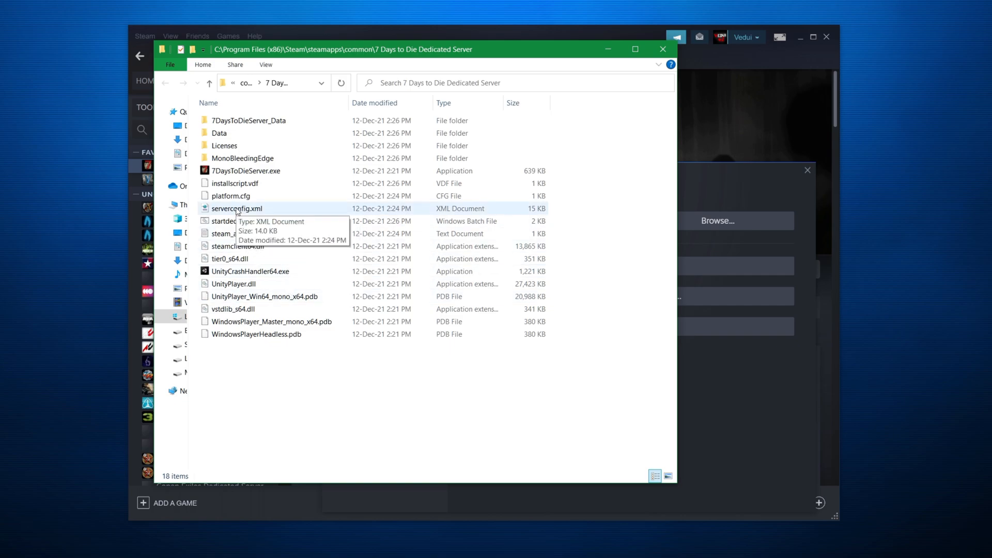
{"action": "right_click", "coordinate": [238, 207]}
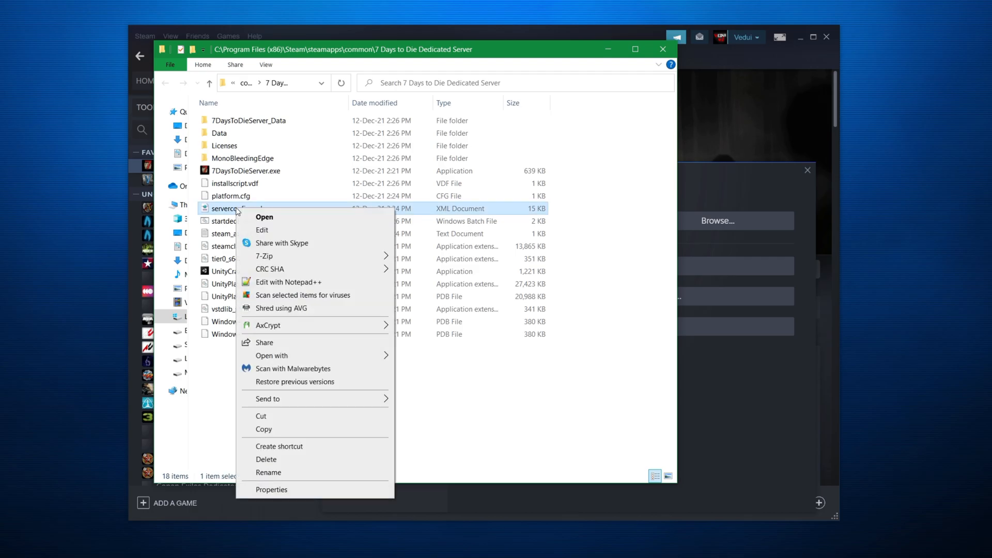
{"action": "mouse_move", "coordinate": [310, 269]}
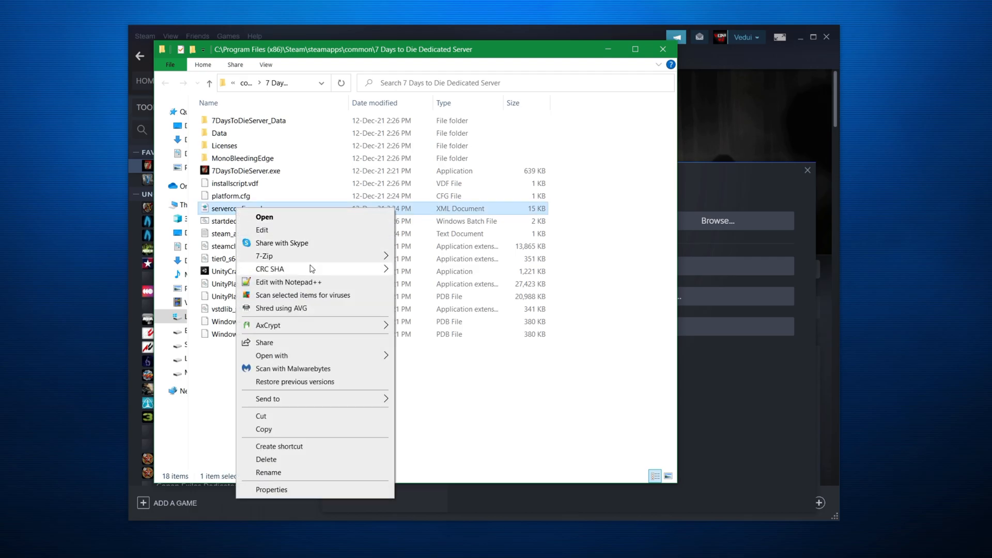
Edit serverconfig.xml in Notepad++, setting ServerVisibility to 0.
{"action": "left_click", "coordinate": [288, 281]}
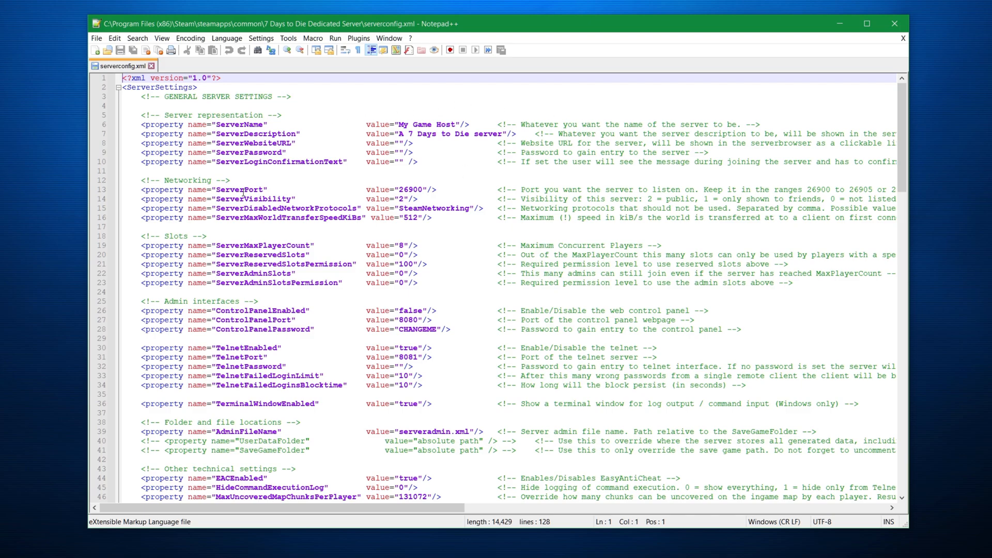
{"action": "mouse_move", "coordinate": [485, 162]}
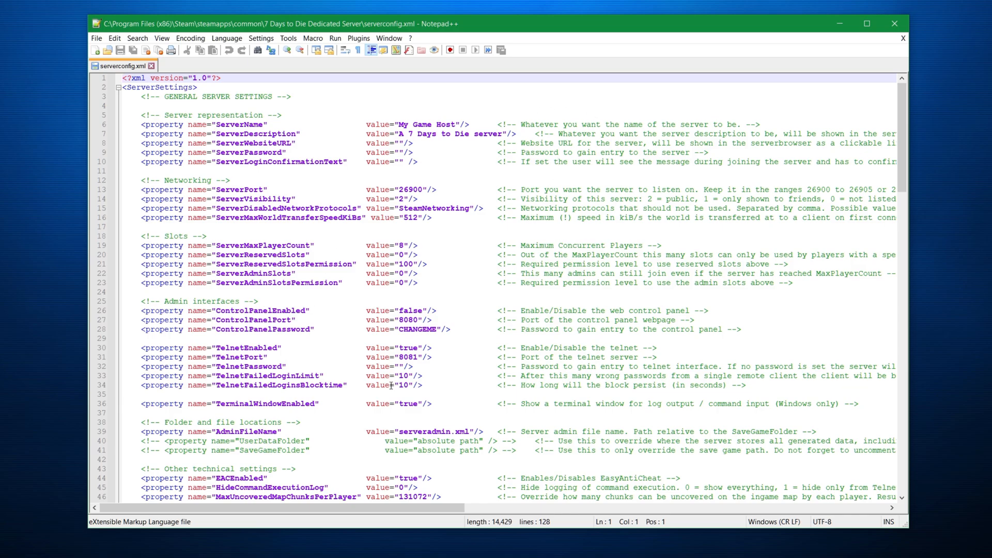
{"action": "mouse_move", "coordinate": [331, 148]}
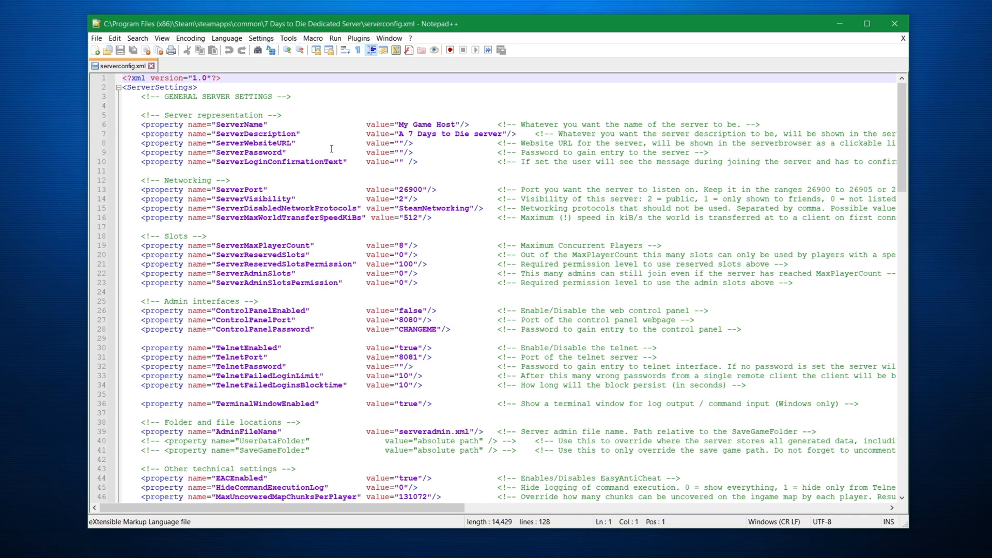
{"action": "mouse_move", "coordinate": [411, 194]}
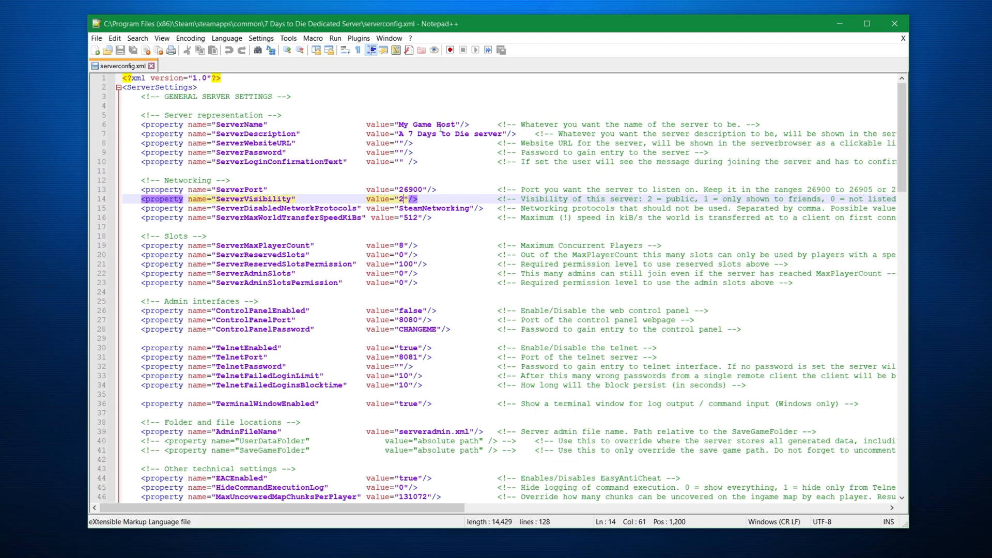
{"action": "type", "text": "0"}
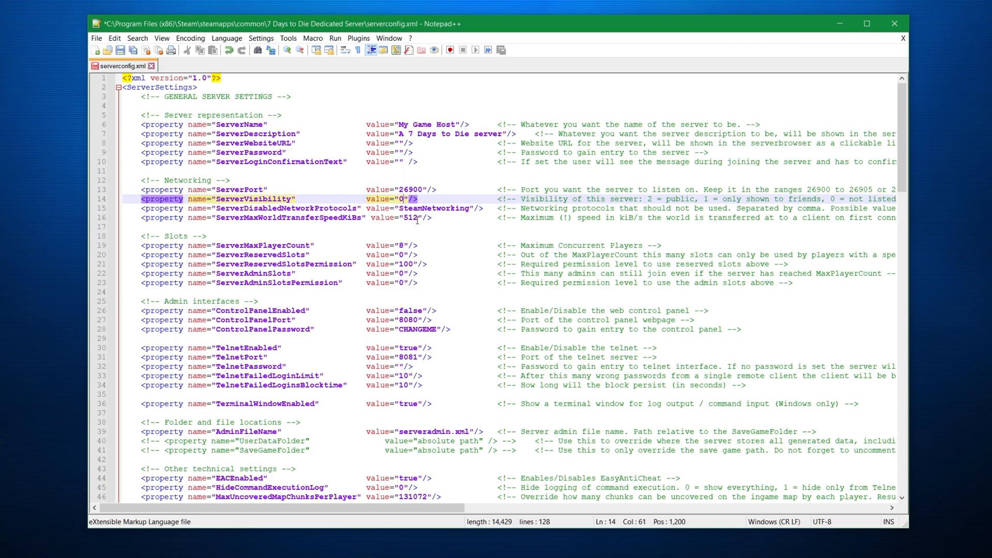
{"action": "scroll", "scroll_direction": "down", "scroll_amount": 3}
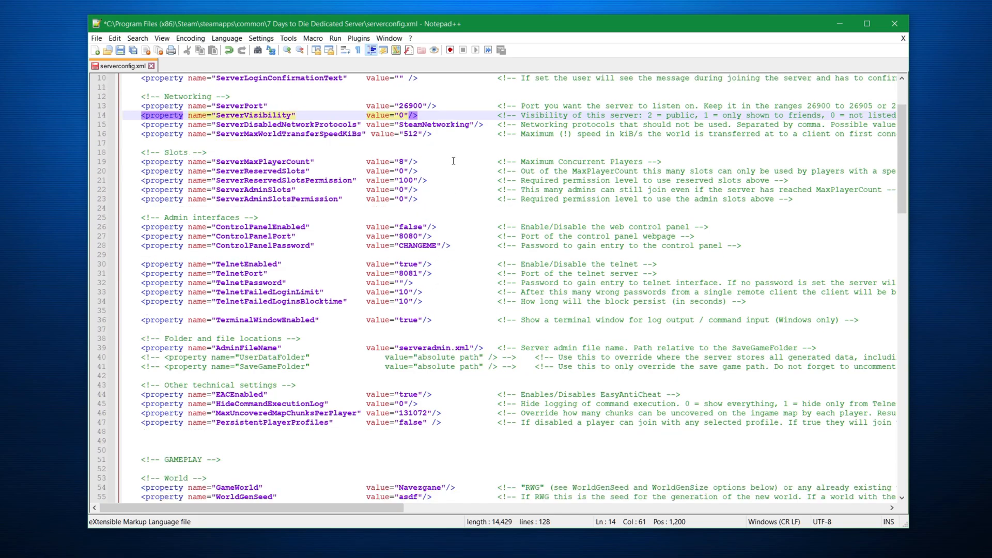
{"action": "scroll", "scroll_direction": "down", "scroll_amount": 3}
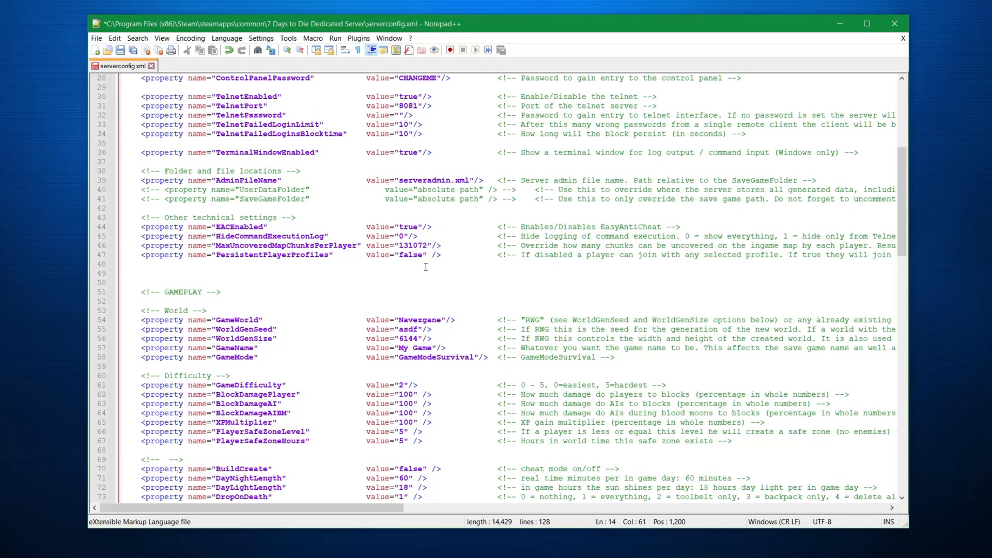
{"action": "scroll", "scroll_direction": "down", "scroll_amount": 3}
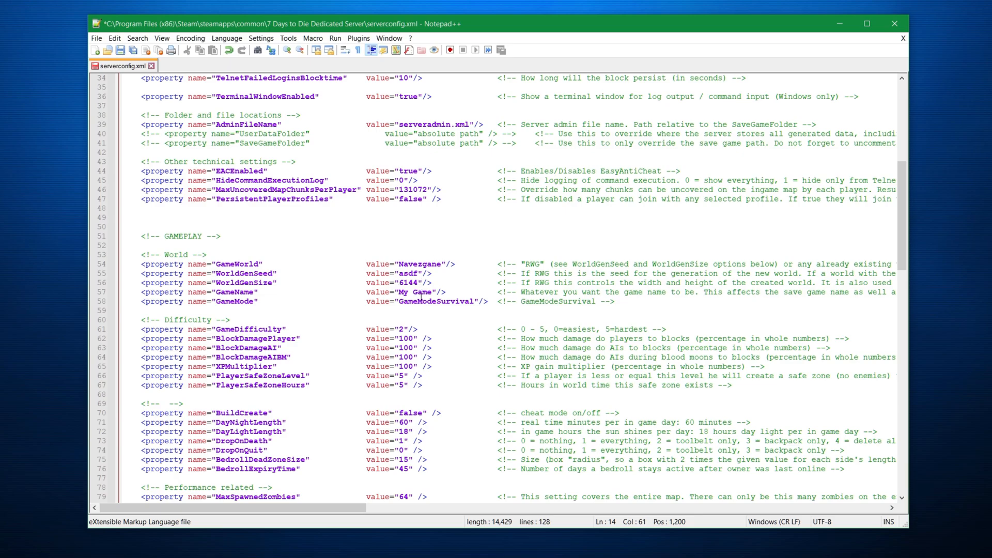
{"action": "mouse_move", "coordinate": [413, 219]}
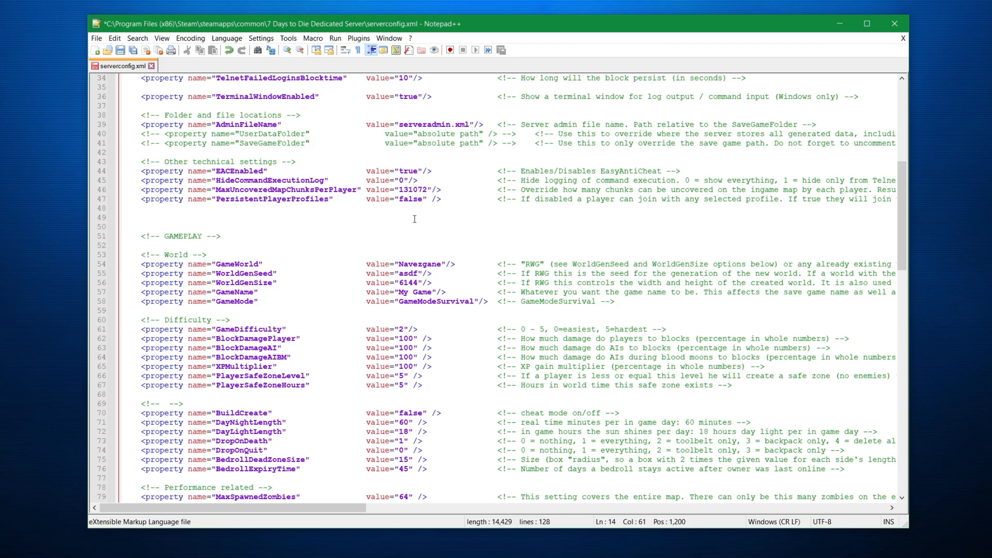
{"action": "scroll", "scroll_direction": "up", "scroll_amount": 3}
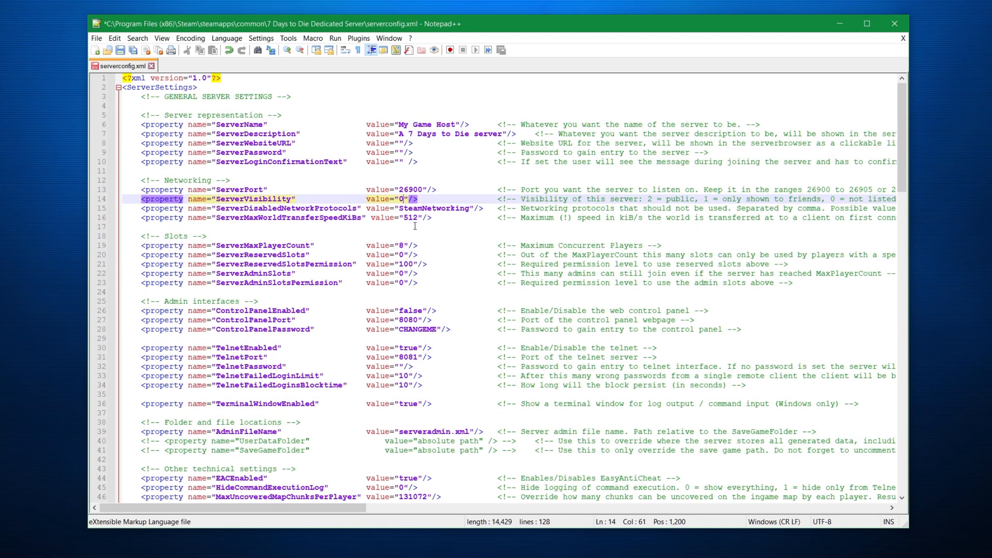
{"action": "mouse_move", "coordinate": [414, 227]}
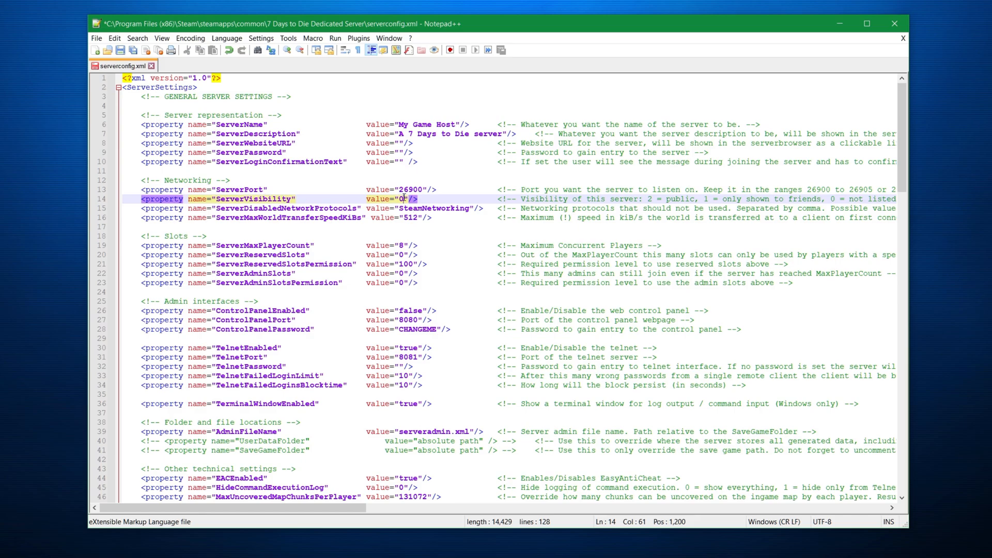
{"action": "mouse_move", "coordinate": [415, 246]}
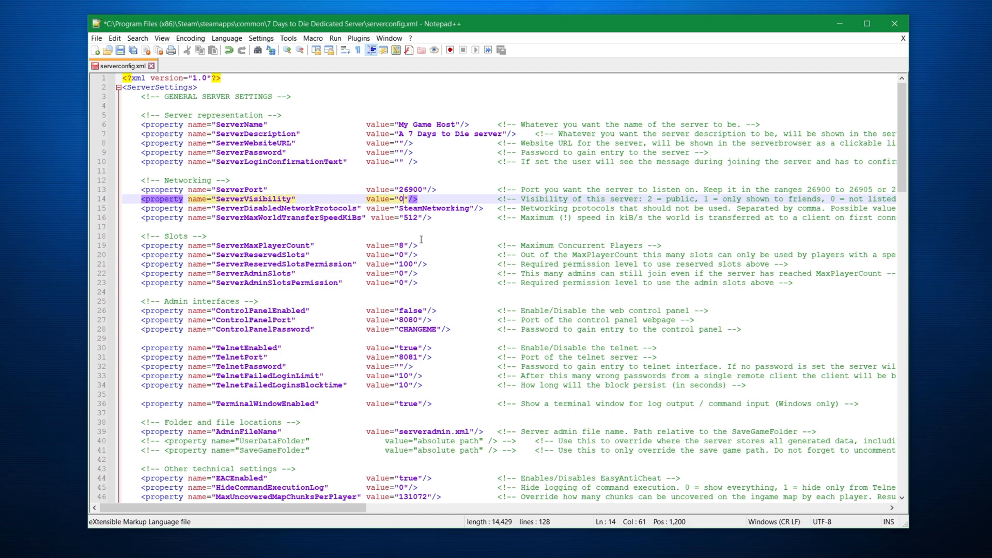
{"action": "mouse_move", "coordinate": [230, 390]}
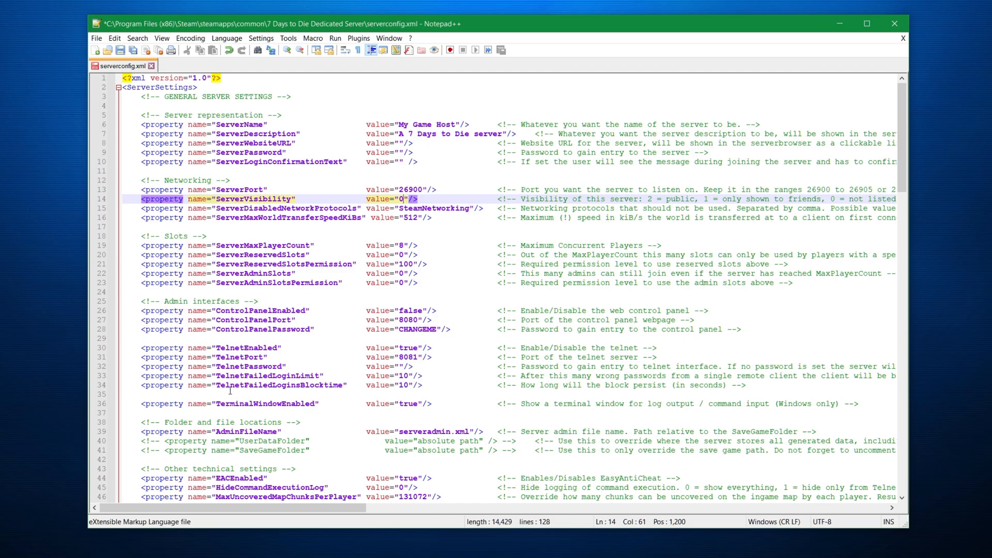
Set ServerPassword to 1, save the file and review the remaining settings.
{"action": "scroll", "scroll_direction": "down", "scroll_amount": 3}
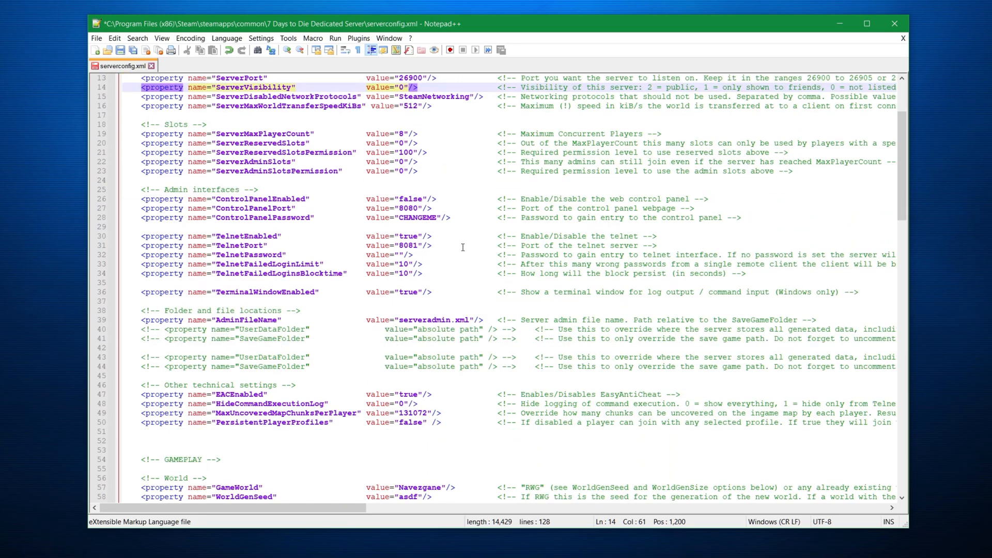
{"action": "scroll", "scroll_direction": "down", "scroll_amount": 3}
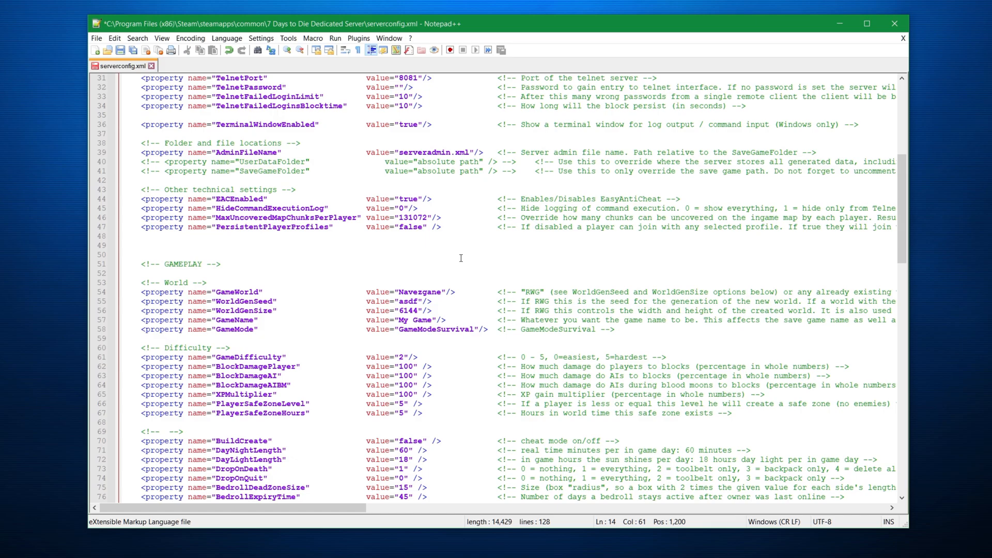
{"action": "scroll", "scroll_direction": "up", "scroll_amount": 3}
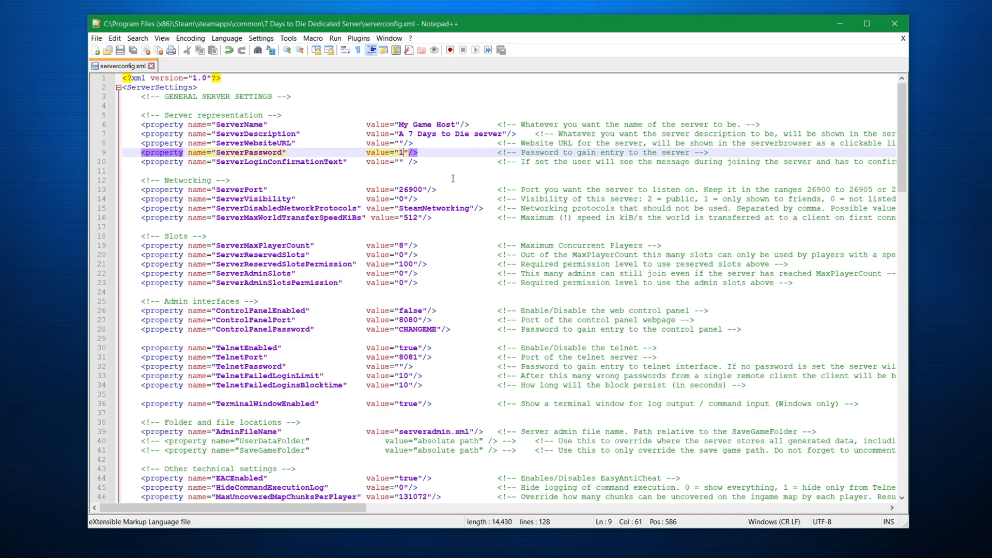
{"action": "mouse_move", "coordinate": [505, 207]}
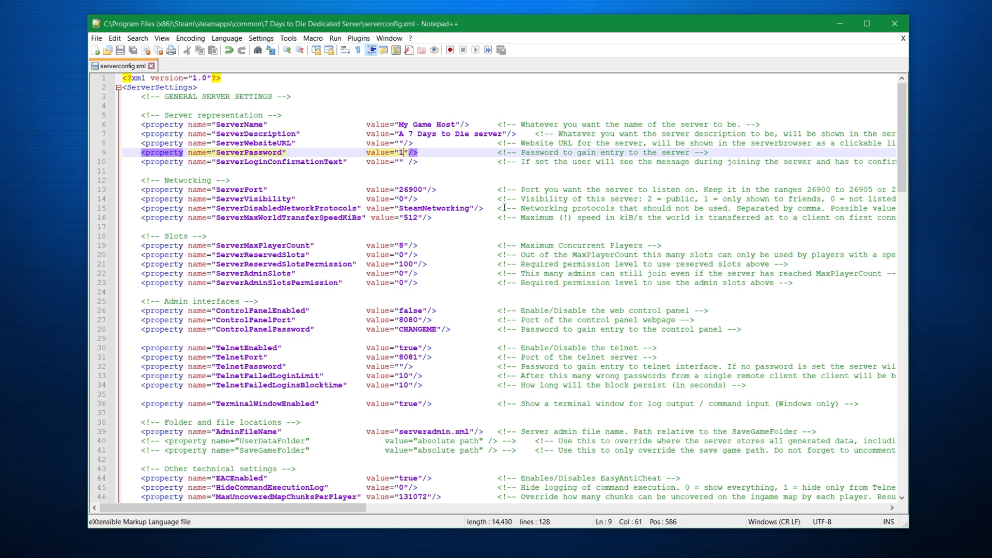
{"action": "scroll", "scroll_direction": "down", "scroll_amount": 3}
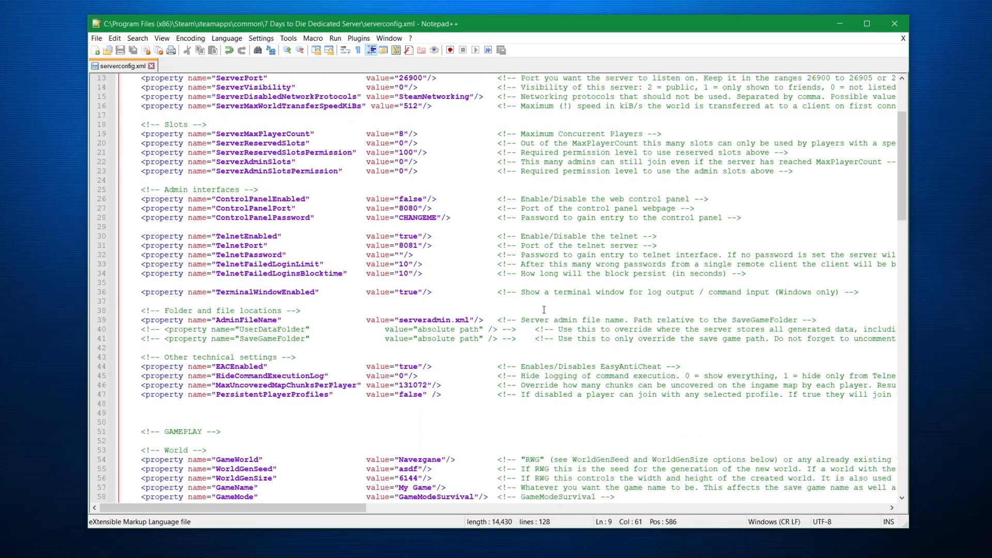
{"action": "scroll", "scroll_direction": "down", "scroll_amount": 3}
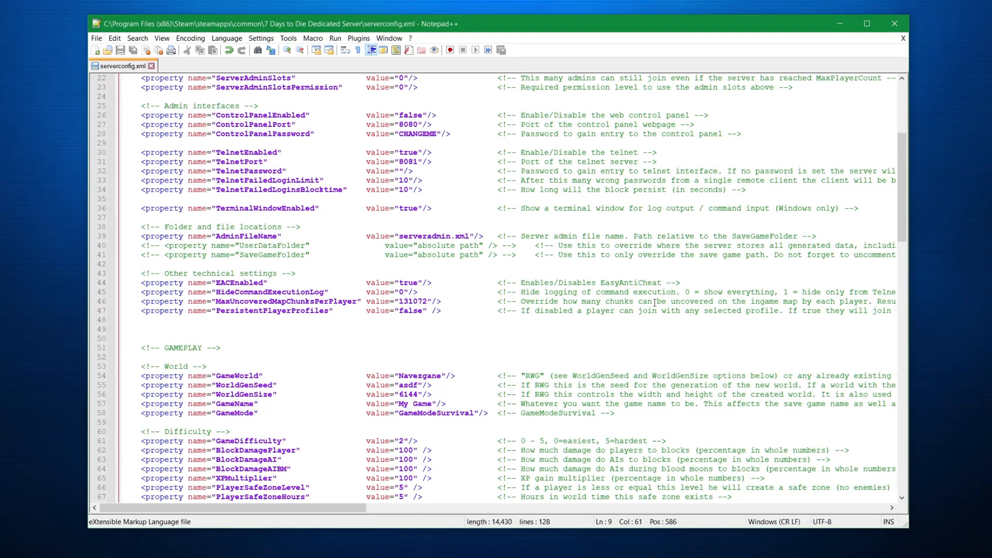
{"action": "scroll", "scroll_direction": "down", "scroll_amount": 3}
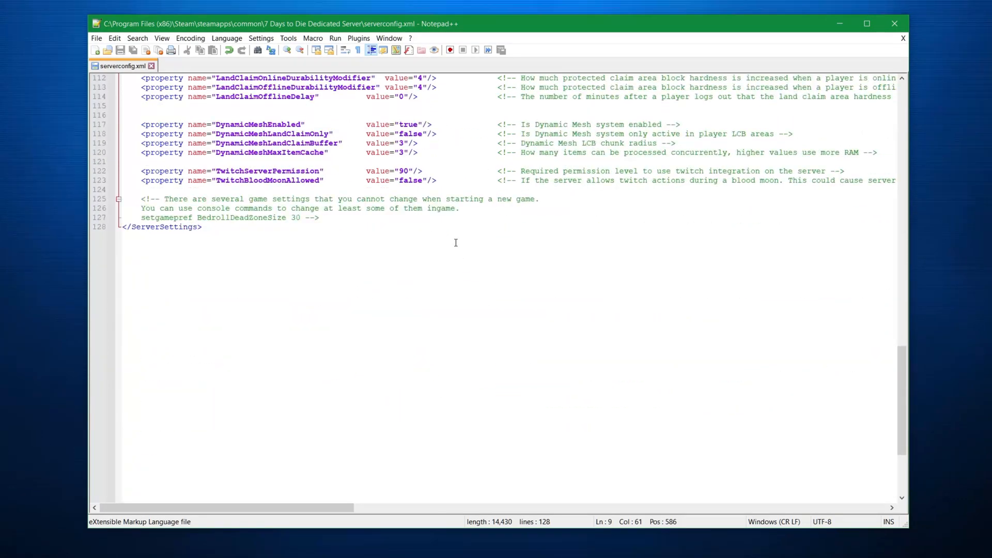
{"action": "scroll", "scroll_direction": "up", "scroll_amount": 3}
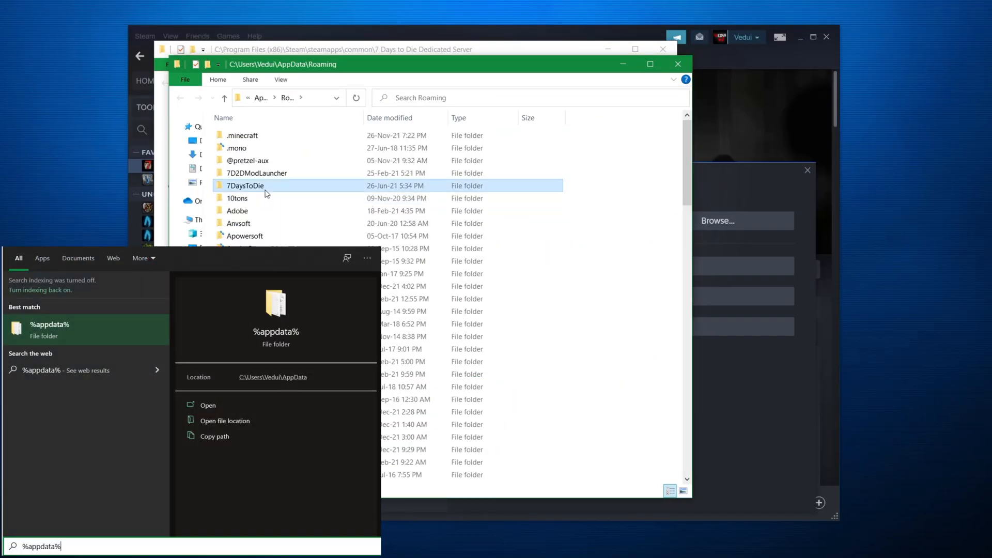
Navigate to %appdata%\7DaysToDie\Saves and select serveradmin.xml.
{"action": "double_click", "coordinate": [245, 185]}
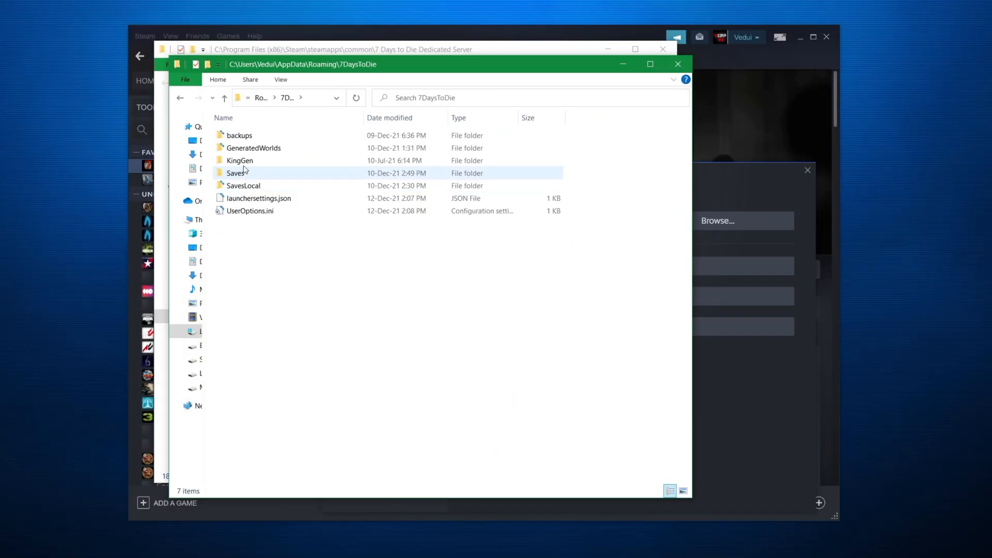
{"action": "double_click", "coordinate": [236, 173]}
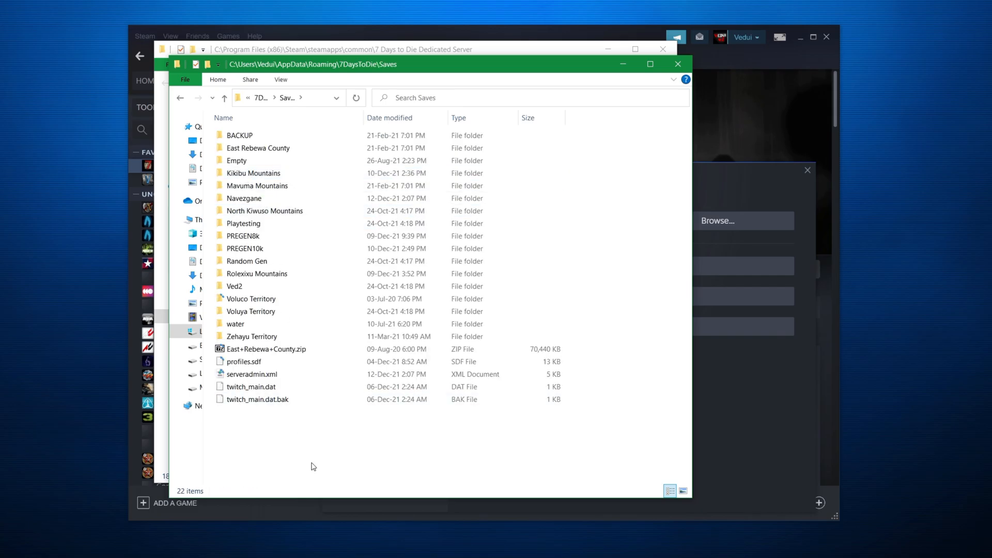
{"action": "left_click", "coordinate": [251, 374]}
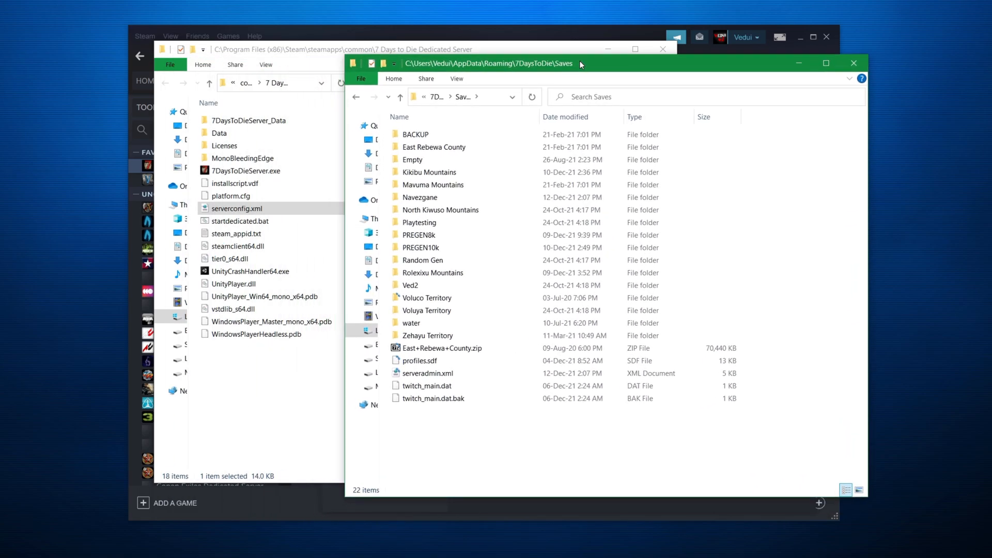
{"action": "mouse_move", "coordinate": [420, 197]}
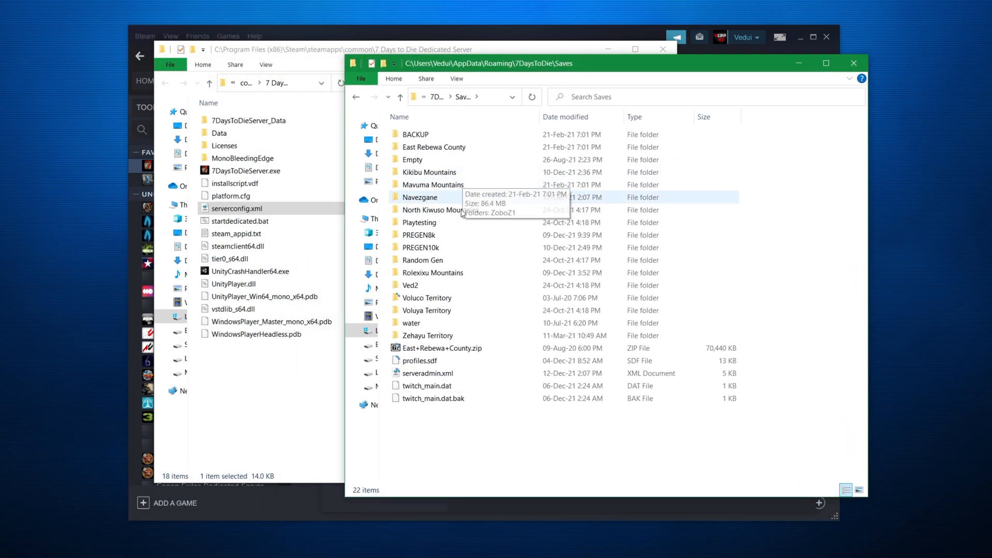
{"action": "left_click", "coordinate": [427, 373]}
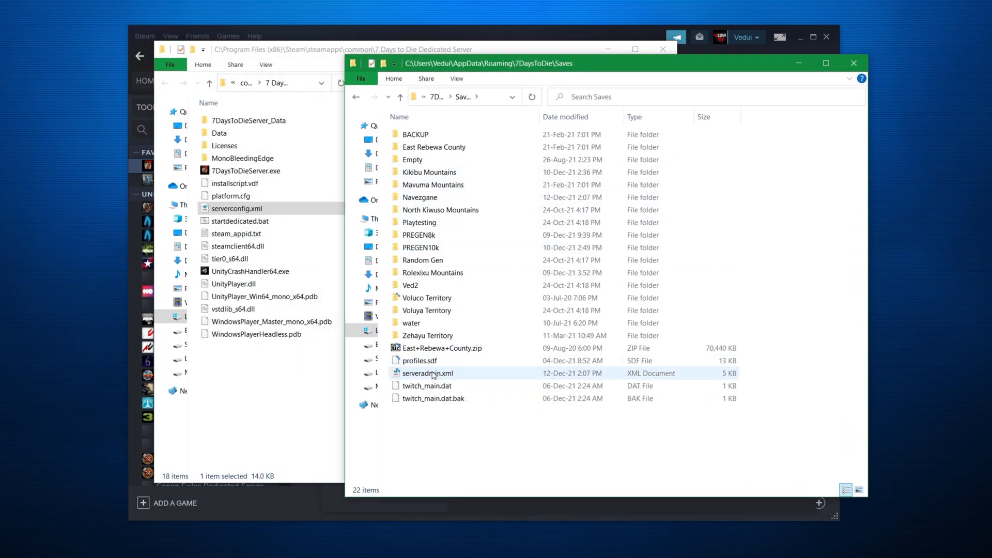
{"action": "mouse_move", "coordinate": [433, 374]}
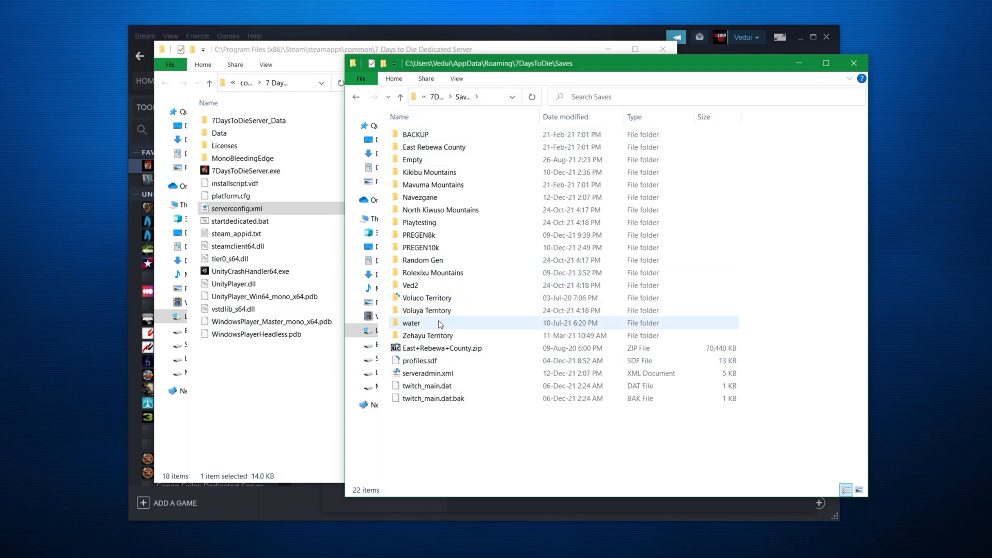
{"action": "mouse_move", "coordinate": [439, 323]}
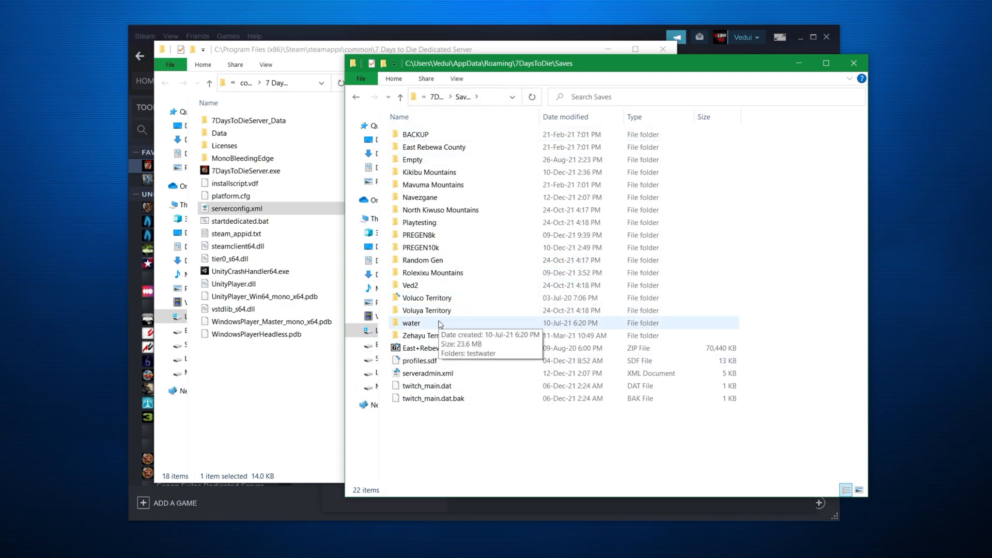
{"action": "left_click", "coordinate": [427, 373]}
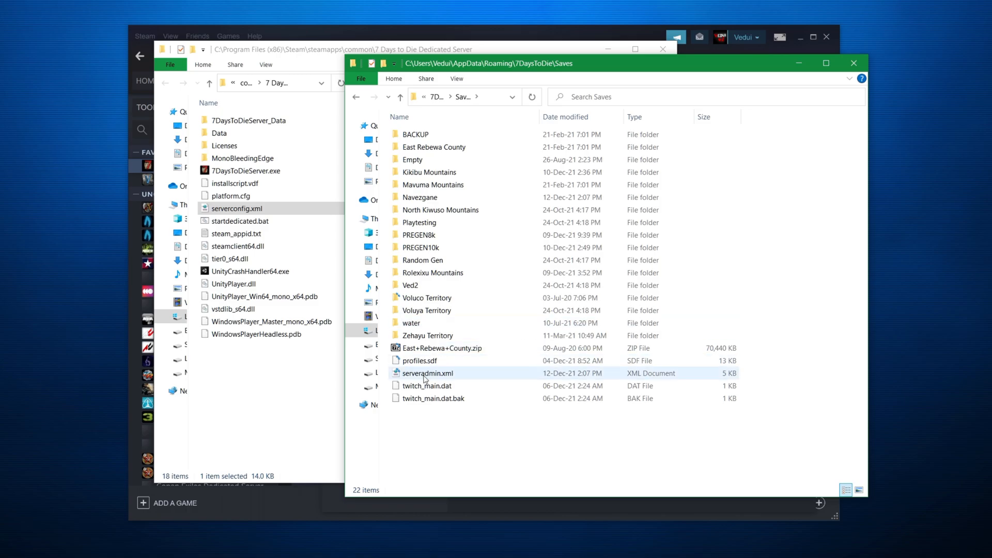
Edit serveradmin.xml in Notepad++, uncommenting the example admin user entry with permission level 0.
{"action": "double_click", "coordinate": [427, 373]}
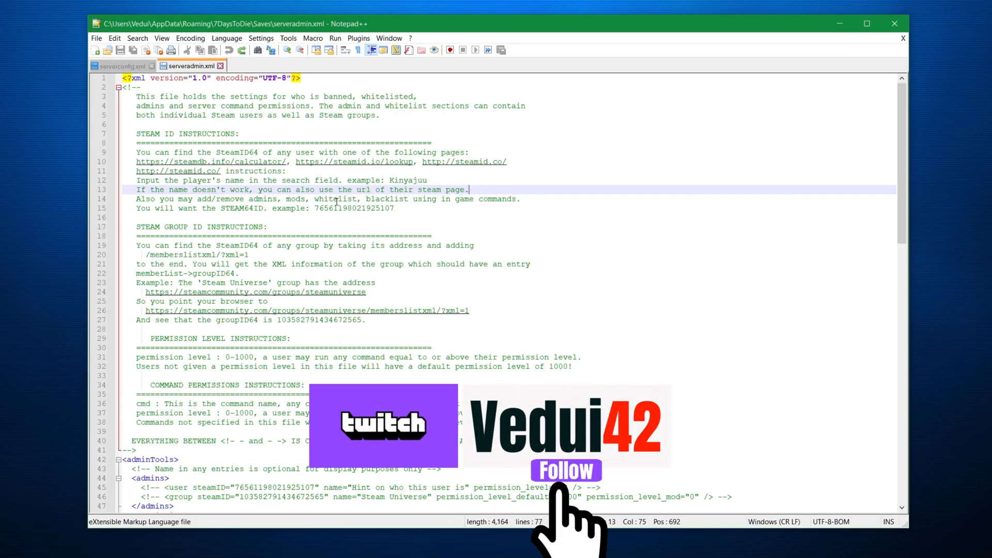
{"action": "scroll", "scroll_direction": "down", "scroll_amount": 3}
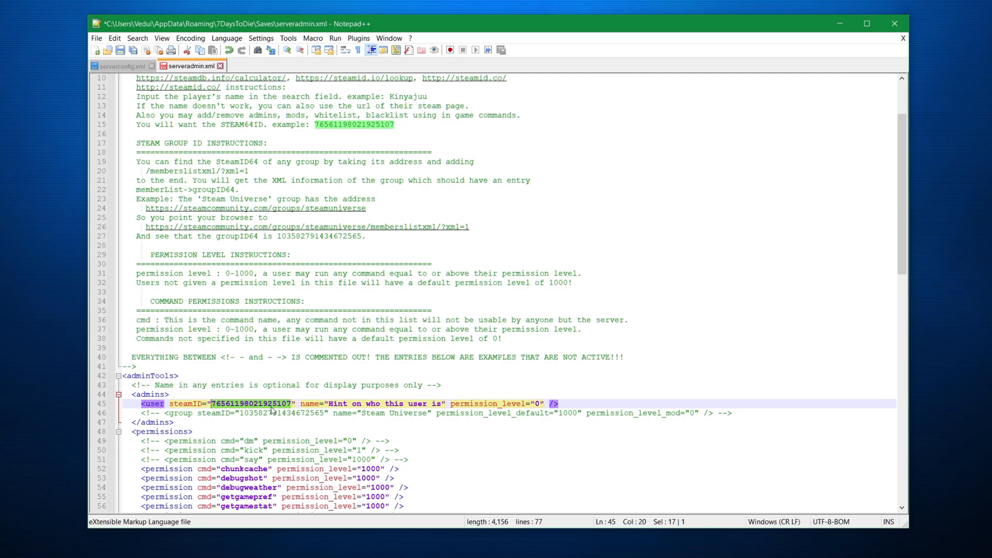
{"action": "mouse_move", "coordinate": [207, 403]}
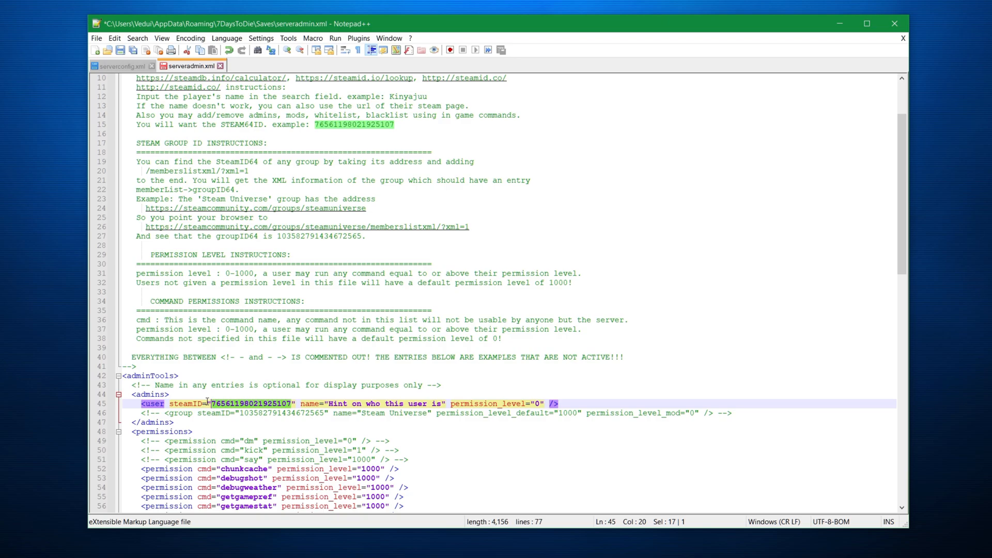
{"action": "mouse_move", "coordinate": [328, 400]}
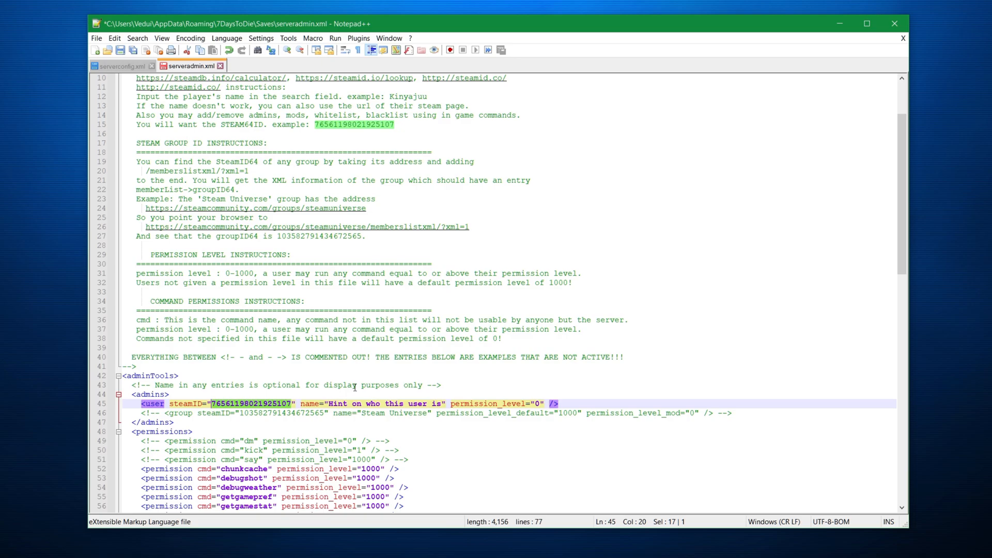
{"action": "mouse_move", "coordinate": [268, 412]}
{"action": "type", "text": "%appdata%"}
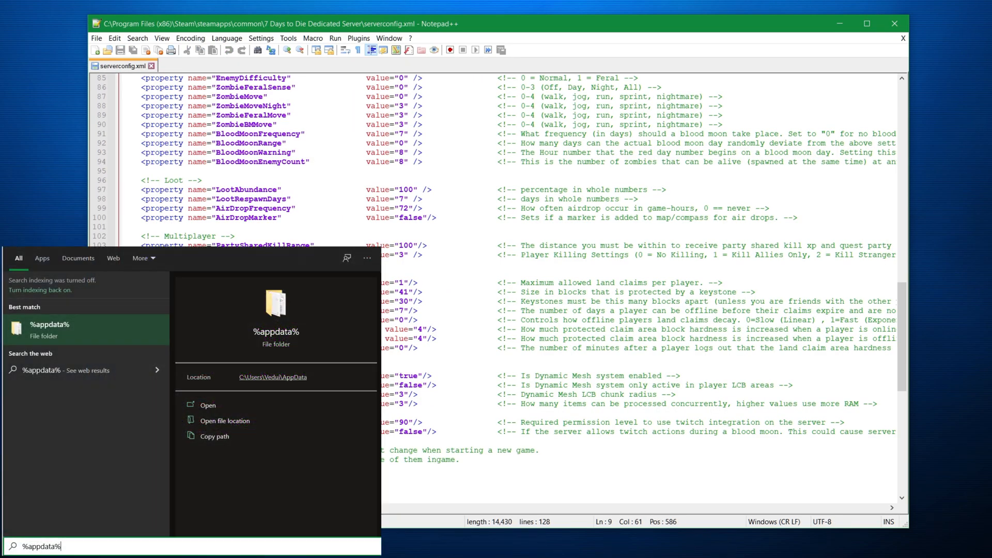
{"action": "mouse_move", "coordinate": [650, 343]}
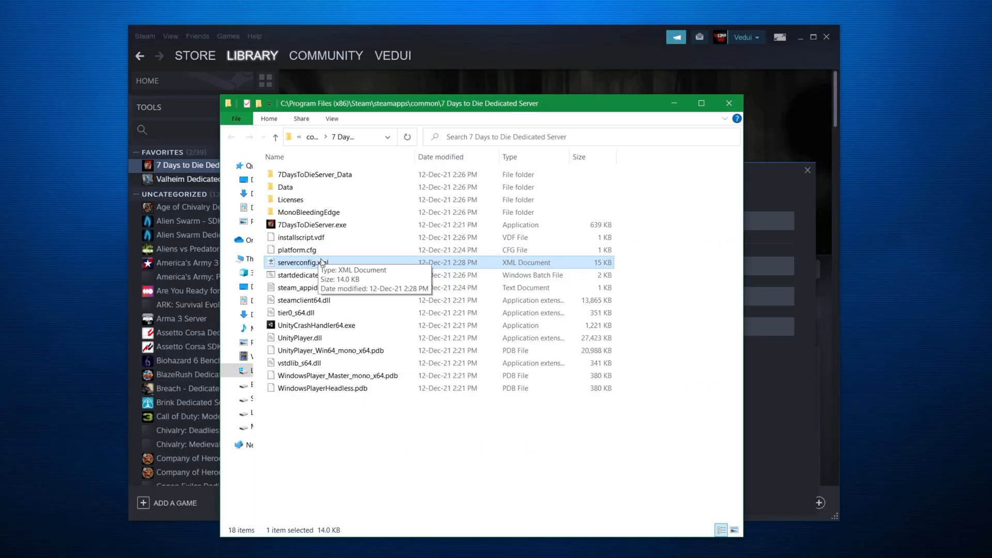
{"action": "mouse_move", "coordinate": [393, 263]}
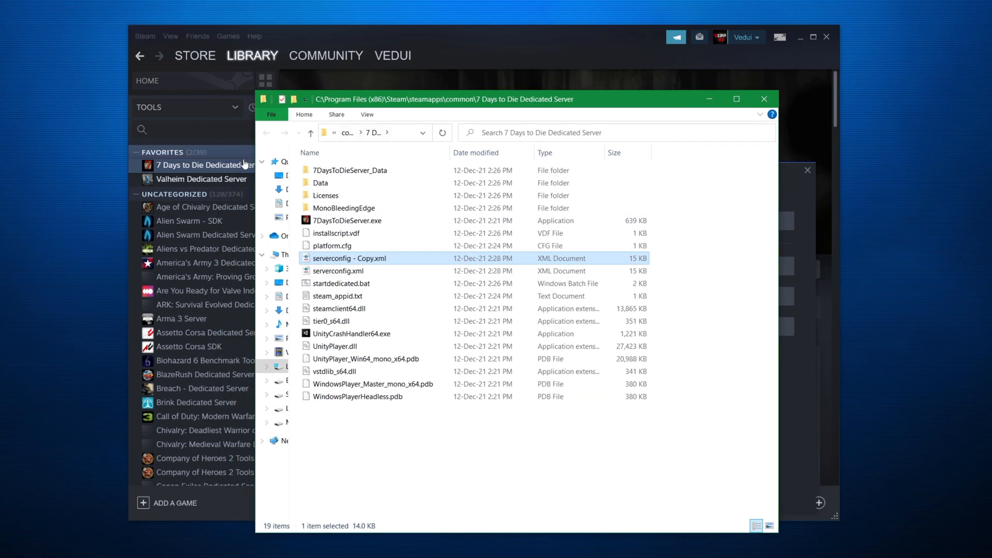
Duplicate serverconfig.xml as 'serverconfig - Copy.xml' in the server folder.
{"action": "left_click", "coordinate": [203, 165]}
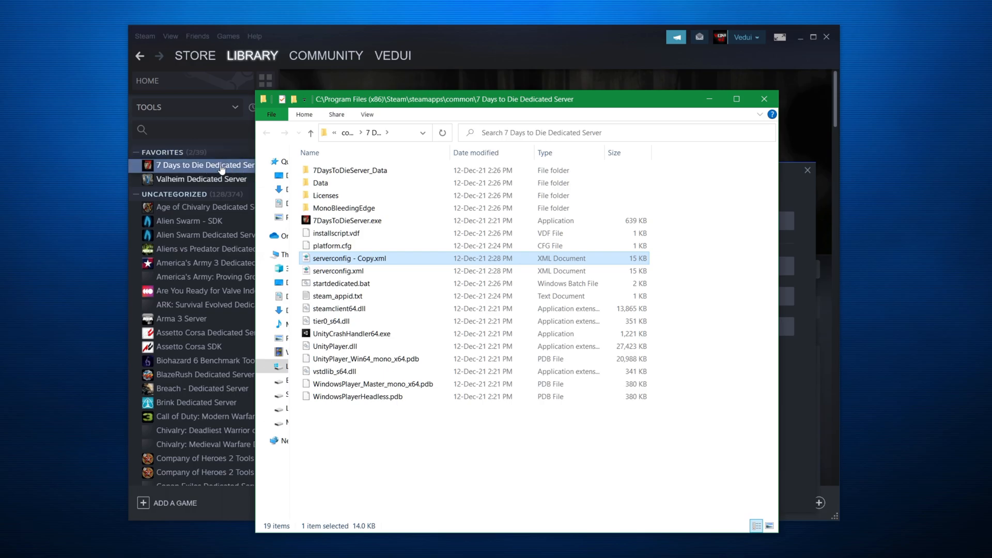
{"action": "mouse_move", "coordinate": [340, 261]}
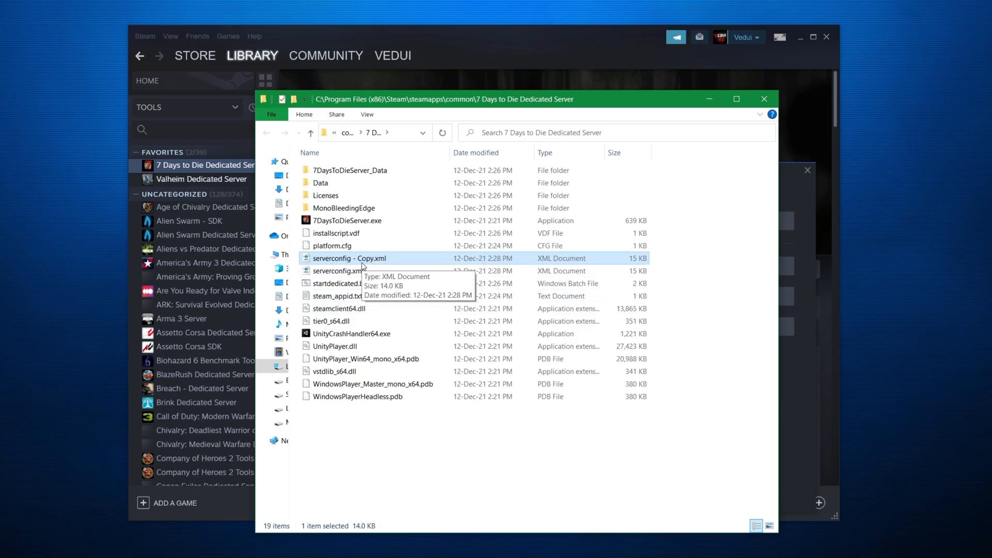
{"action": "mouse_move", "coordinate": [334, 286]}
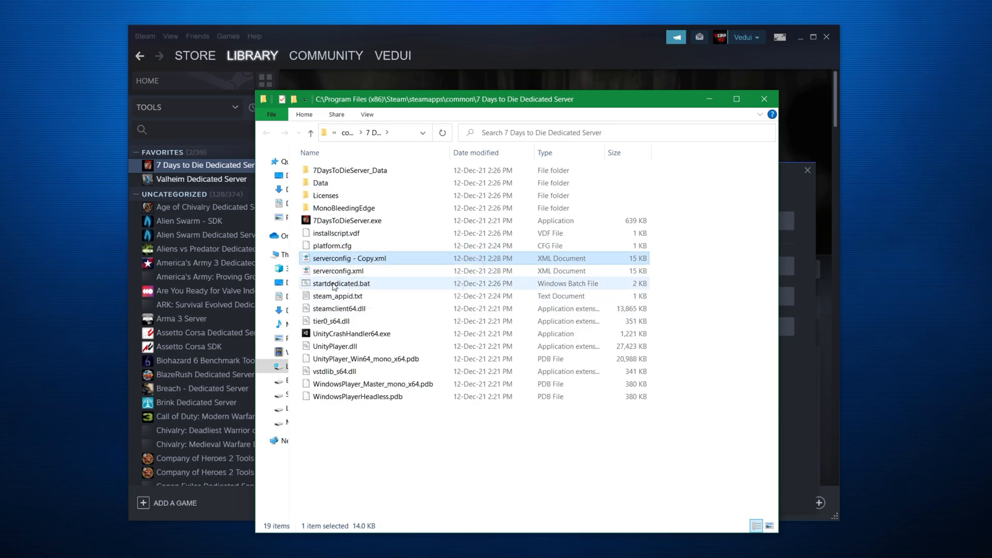
{"action": "mouse_move", "coordinate": [341, 283]}
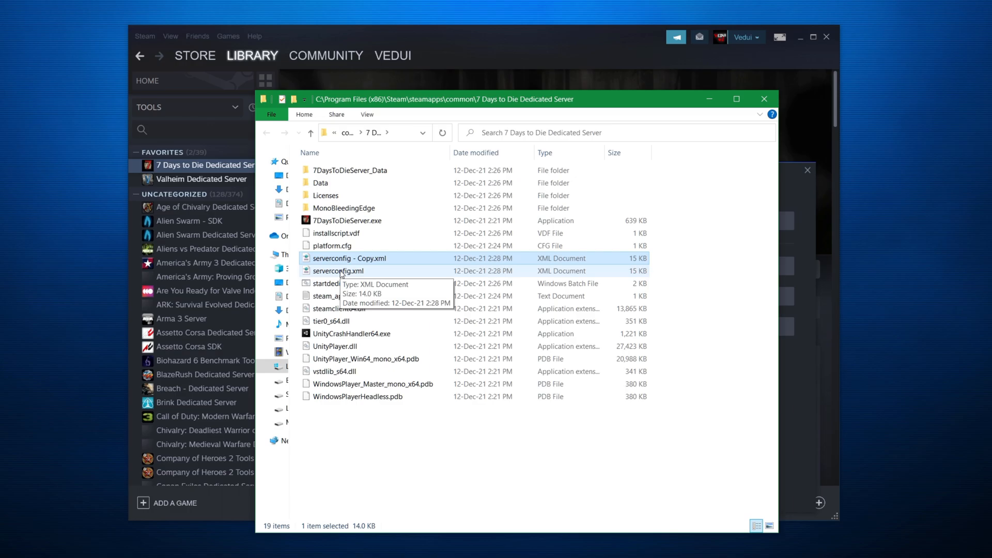
{"action": "mouse_move", "coordinate": [354, 273]}
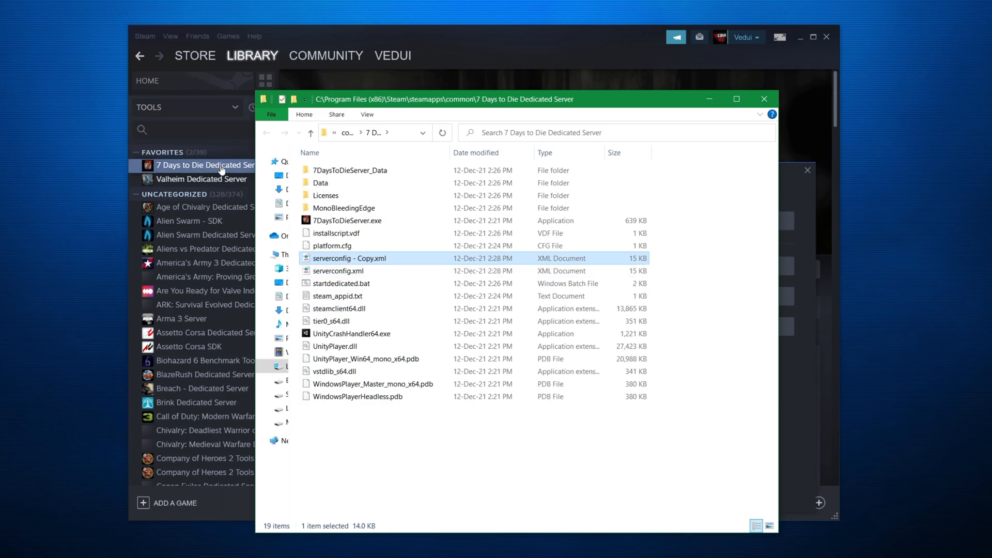
Launch the 7 Days to Die Dedicated Server from Steam and allow it through the Windows firewall.
{"action": "right_click", "coordinate": [205, 165]}
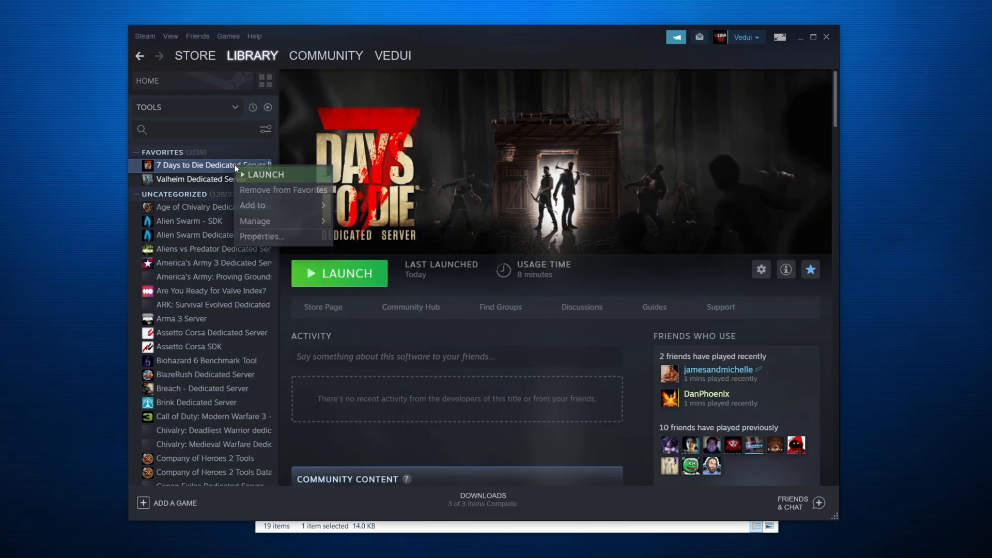
{"action": "left_click", "coordinate": [265, 173]}
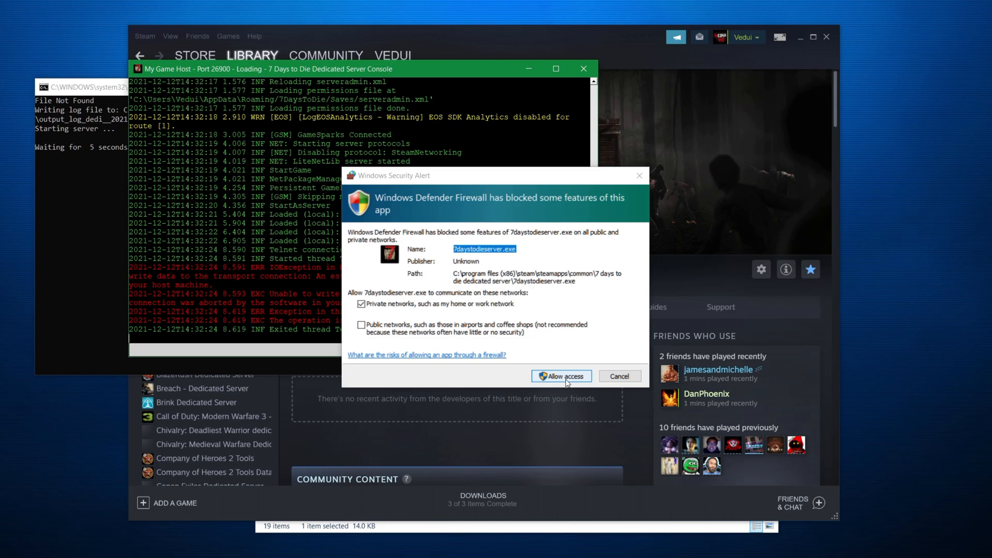
{"action": "left_click", "coordinate": [559, 377]}
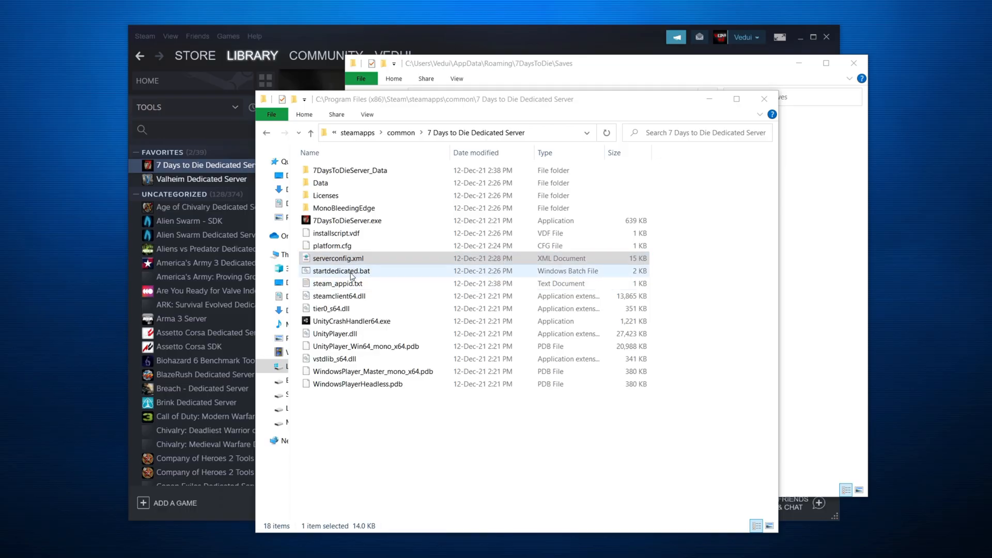
{"action": "right_click", "coordinate": [209, 165]}
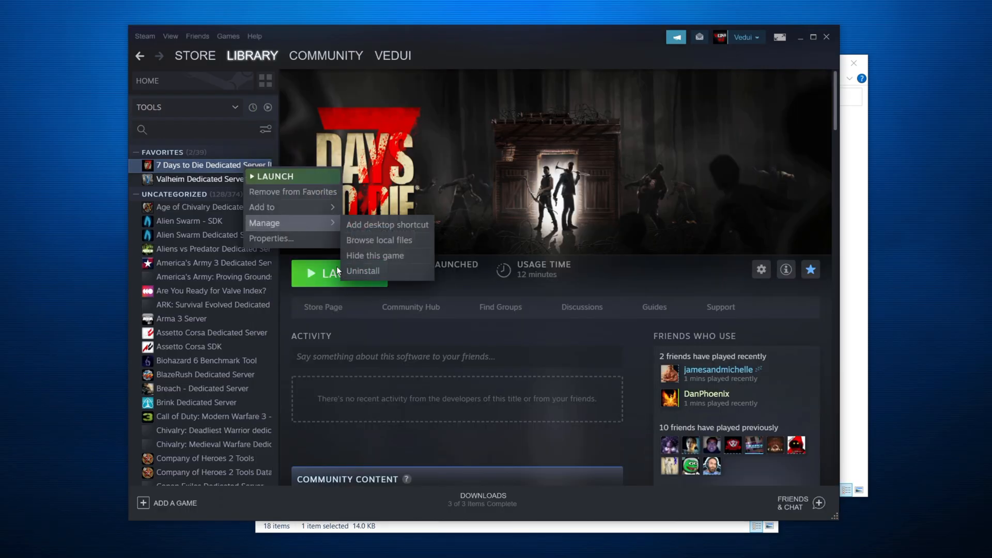
{"action": "left_click", "coordinate": [377, 240]}
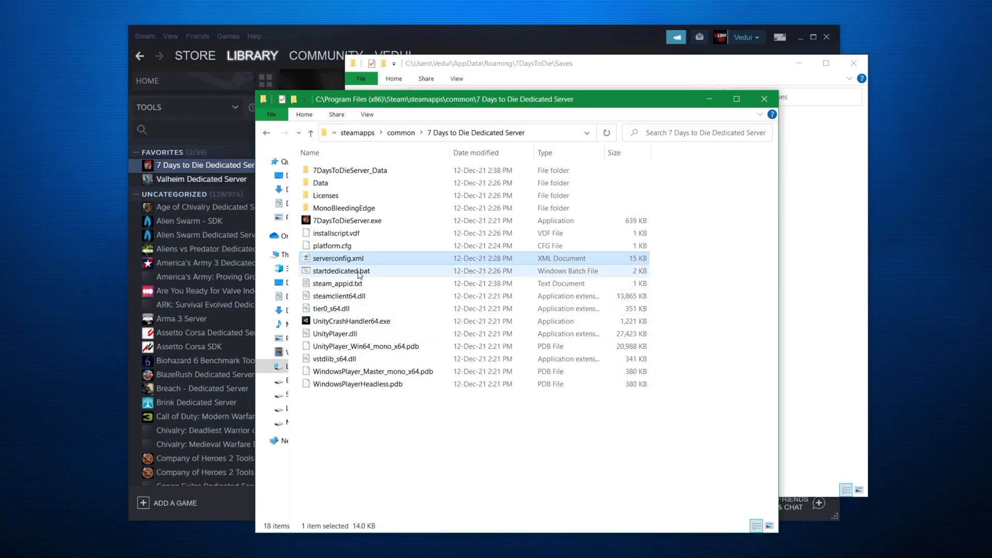
{"action": "mouse_move", "coordinate": [342, 271]}
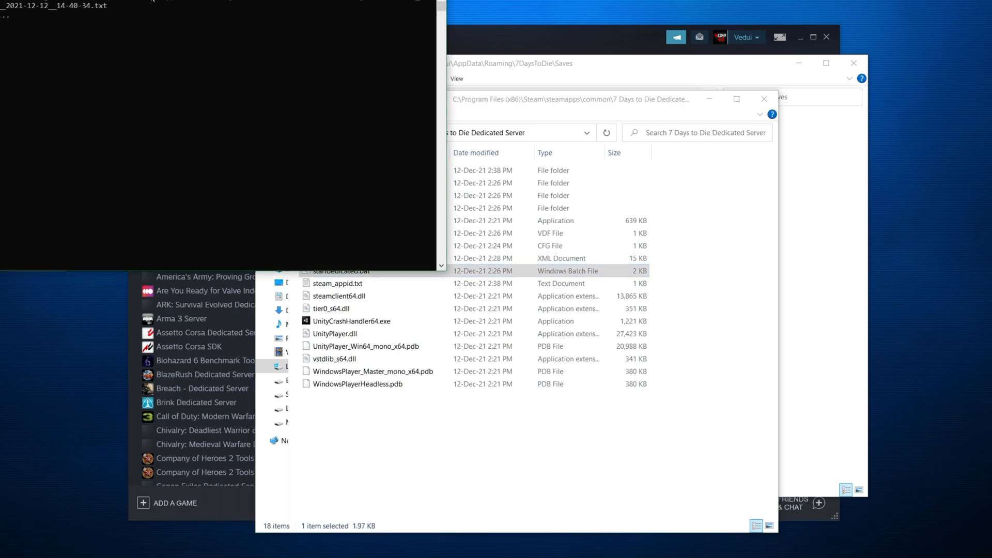
{"action": "double_click", "coordinate": [342, 270]}
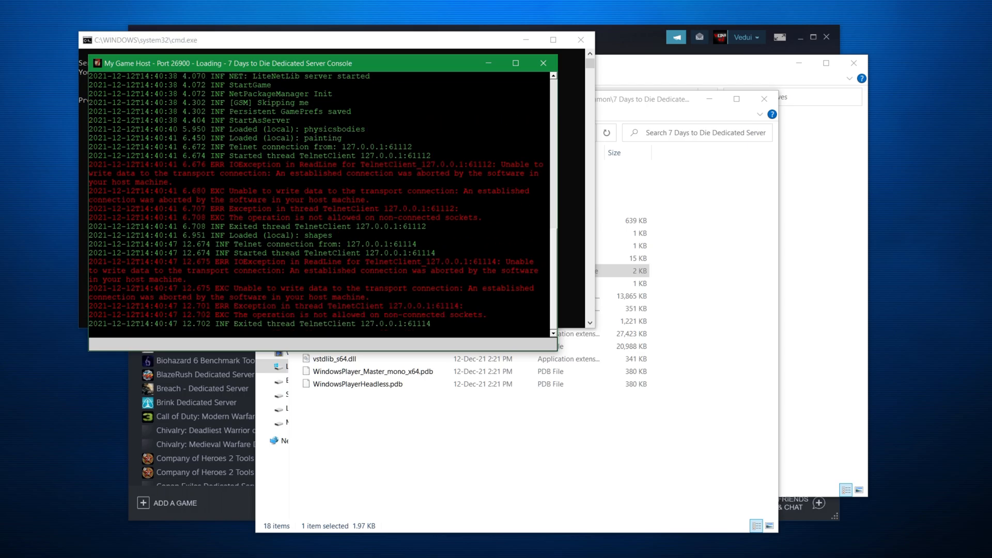
{"action": "mouse_move", "coordinate": [543, 63]}
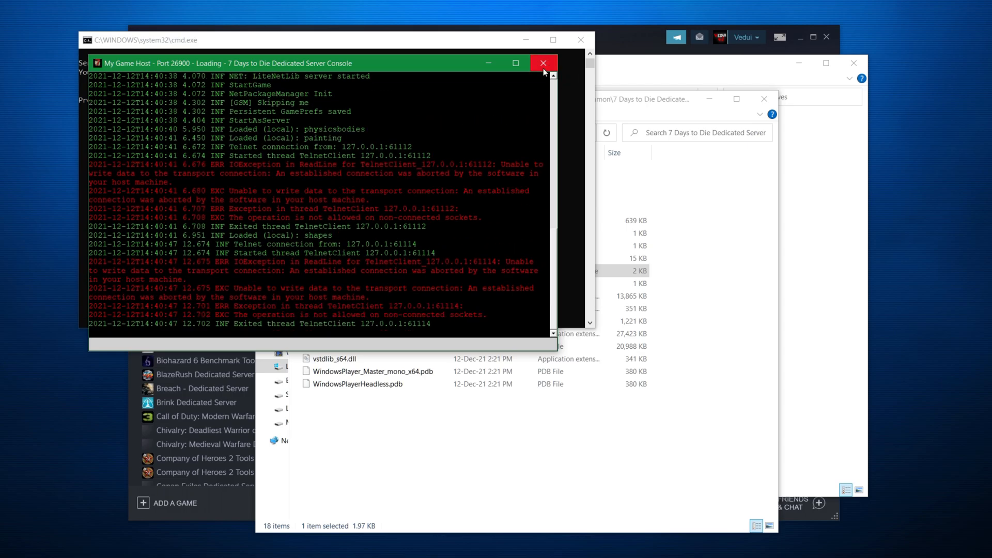
{"action": "left_click", "coordinate": [542, 63]}
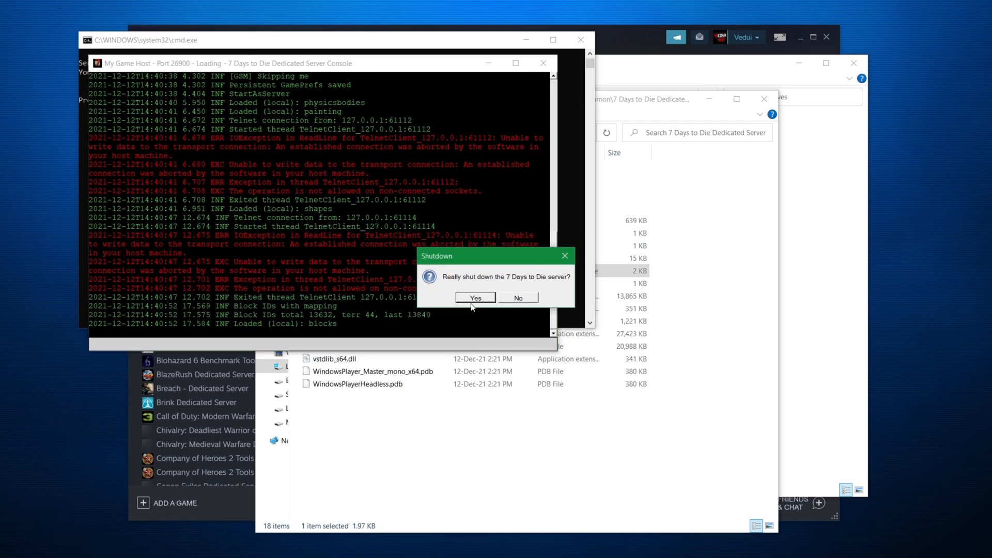
{"action": "left_click", "coordinate": [474, 297]}
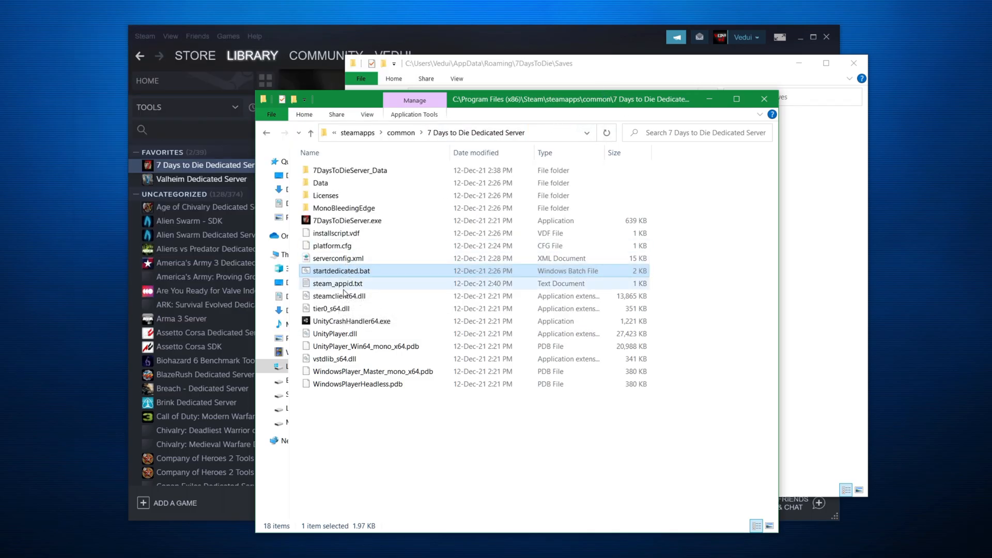
Edit serverconfig.xml in Notepad++, setting TelnetEnabled to false, and save.
{"action": "right_click", "coordinate": [339, 258]}
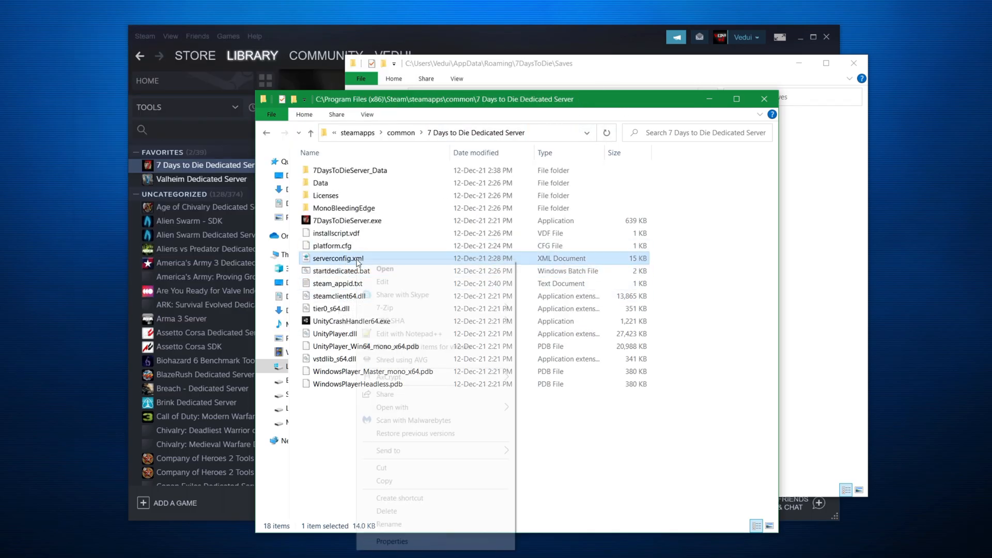
{"action": "left_click", "coordinate": [410, 333]}
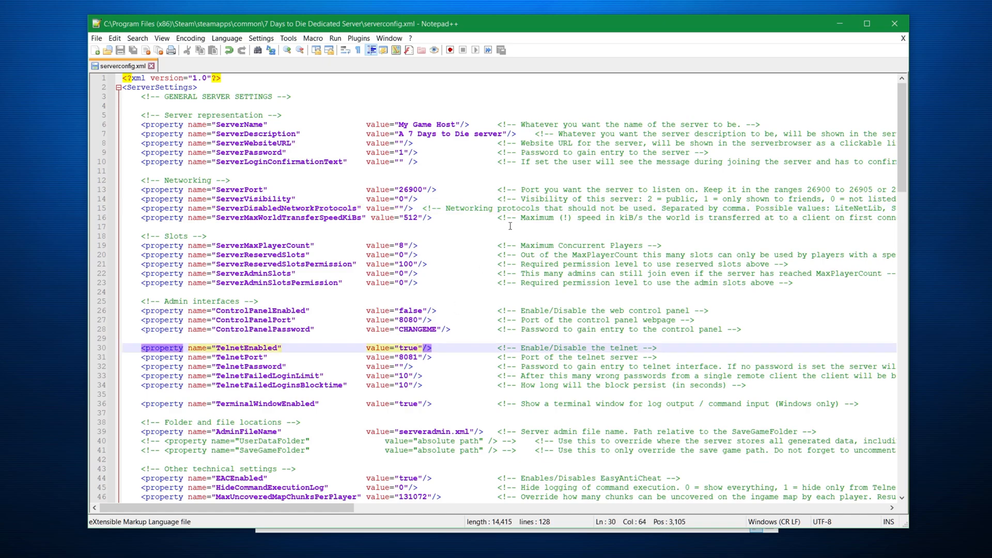
{"action": "type", "text": "false"}
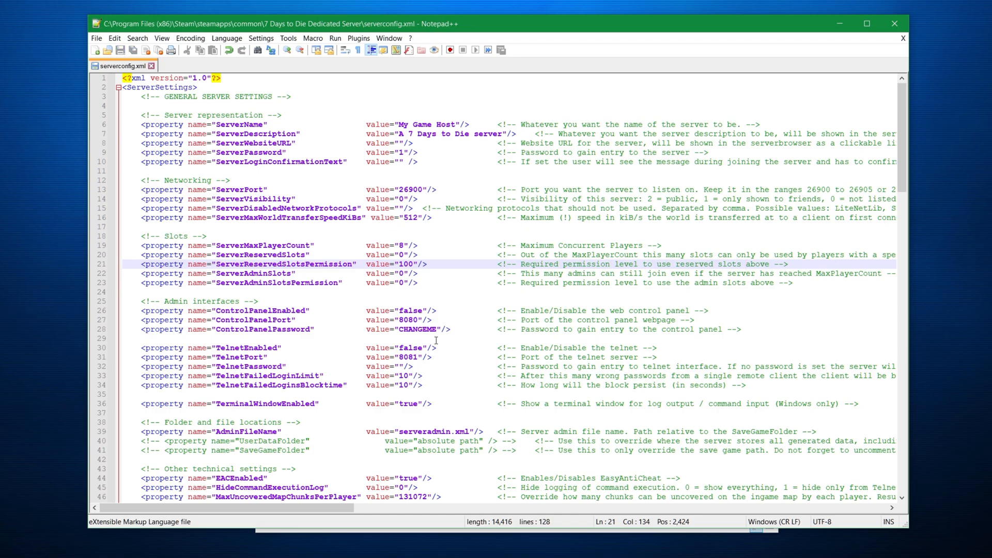
{"action": "mouse_move", "coordinate": [842, 33]}
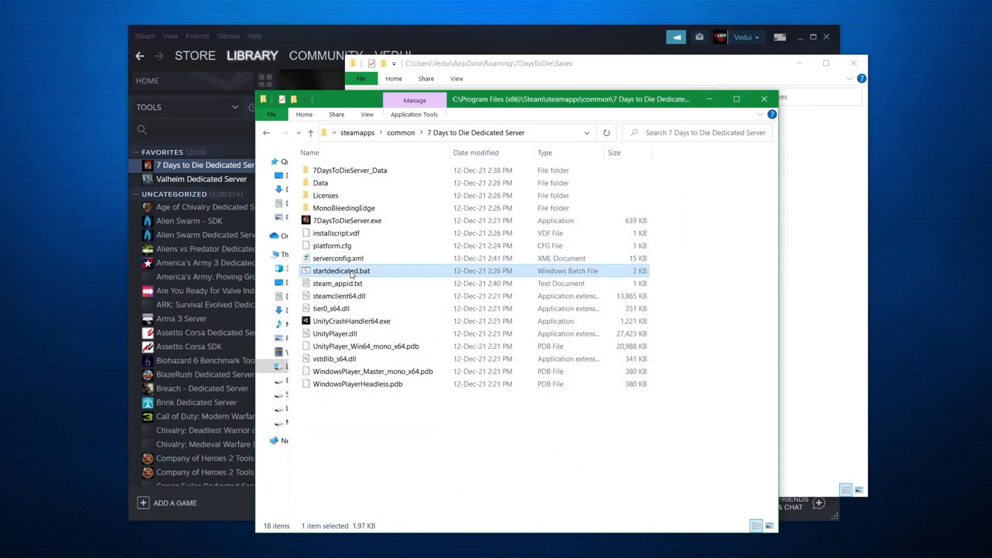
Relaunch startdedicated.bat so the server runs as 'My Game Host' with Telnet disabled.
{"action": "double_click", "coordinate": [342, 271]}
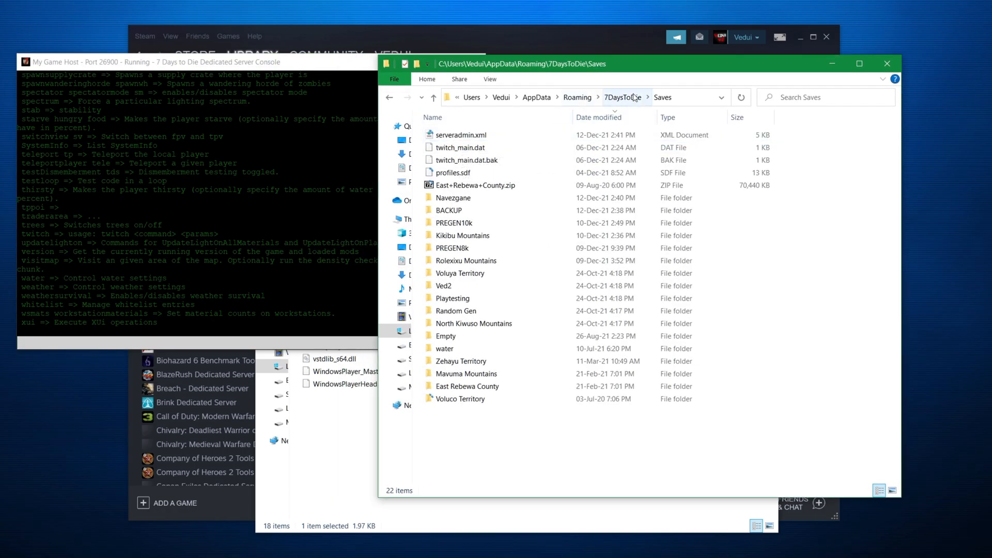
Browse Saves > Navezgane and confirm the 'My Game' world folder exists.
{"action": "left_click", "coordinate": [453, 197]}
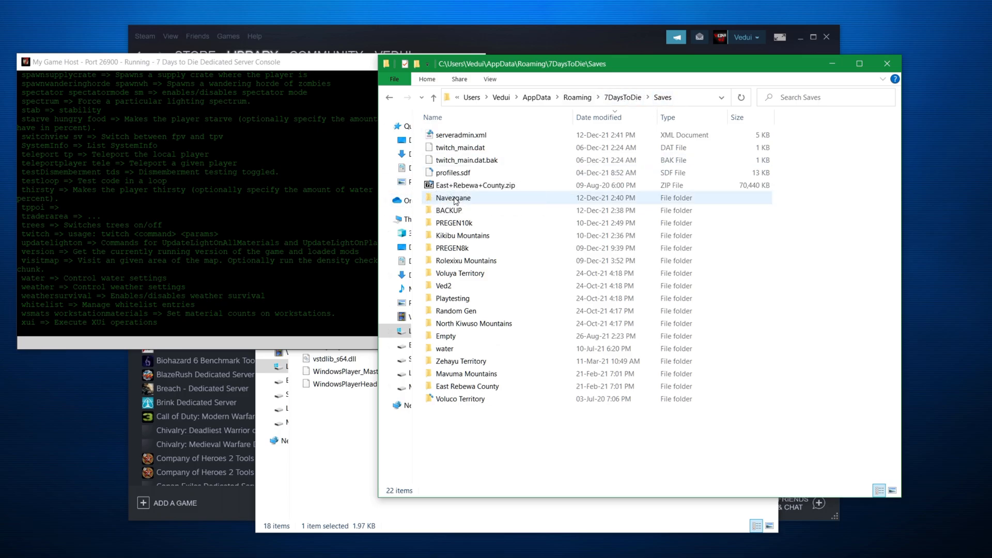
{"action": "double_click", "coordinate": [453, 198]}
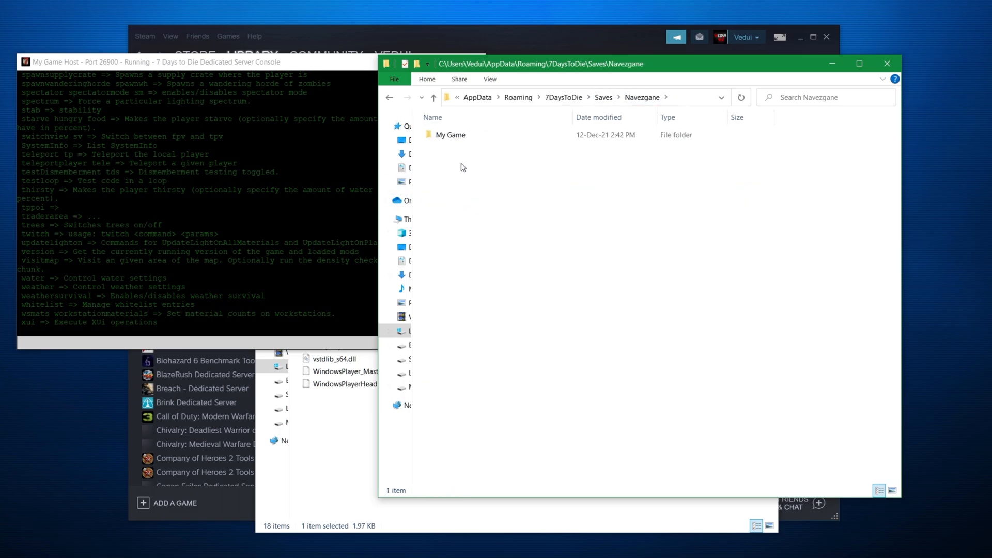
{"action": "mouse_move", "coordinate": [465, 182]}
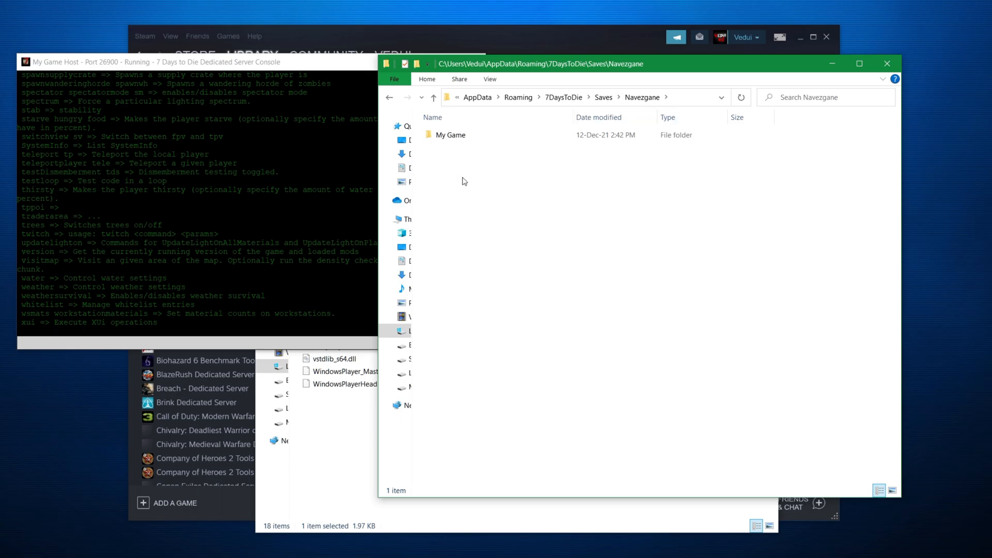
{"action": "left_click", "coordinate": [451, 134]}
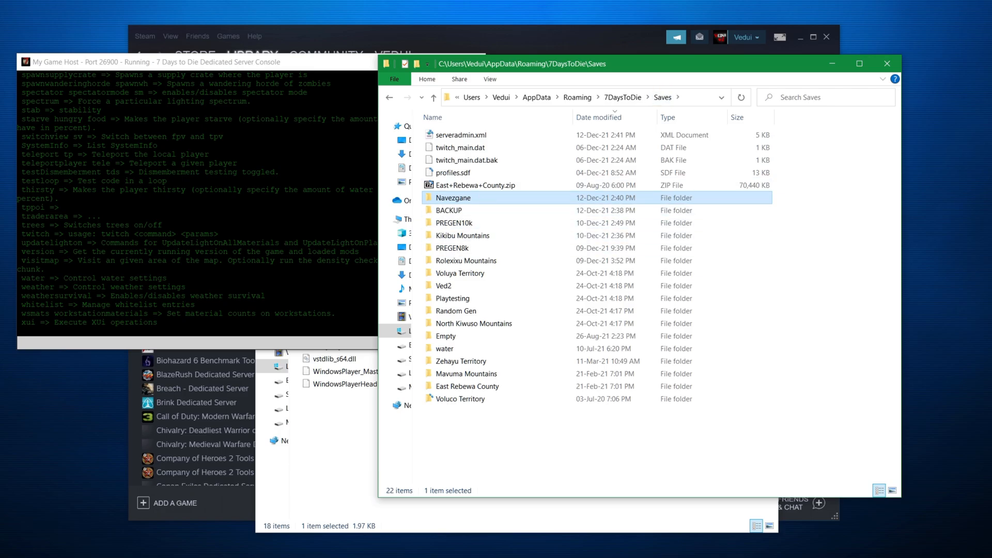
{"action": "mouse_move", "coordinate": [470, 201]}
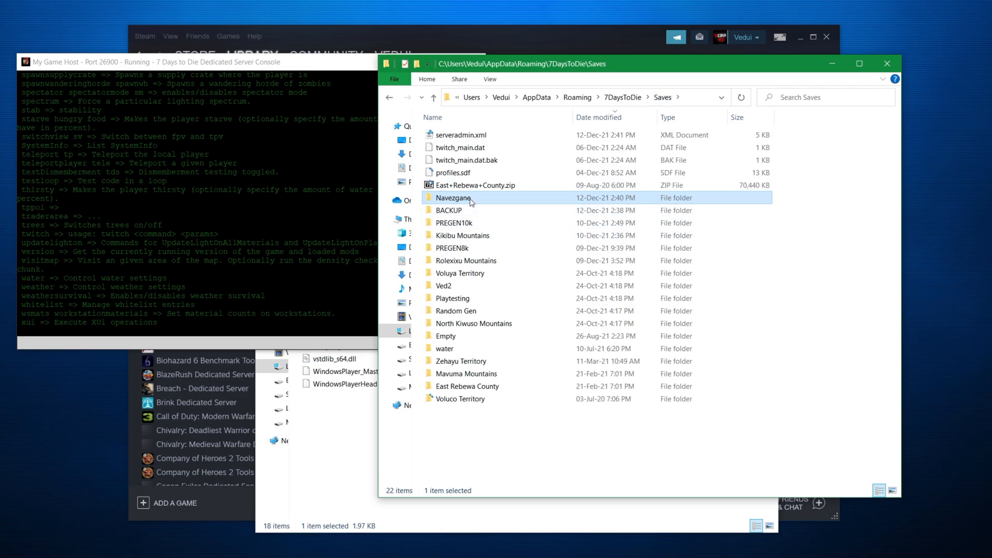
{"action": "mouse_move", "coordinate": [453, 197]}
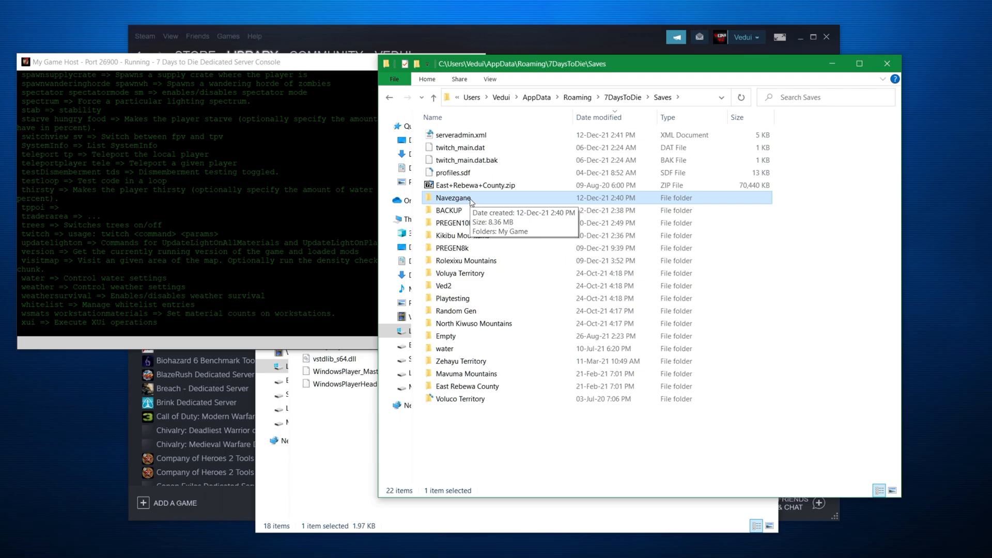
{"action": "double_click", "coordinate": [454, 197]}
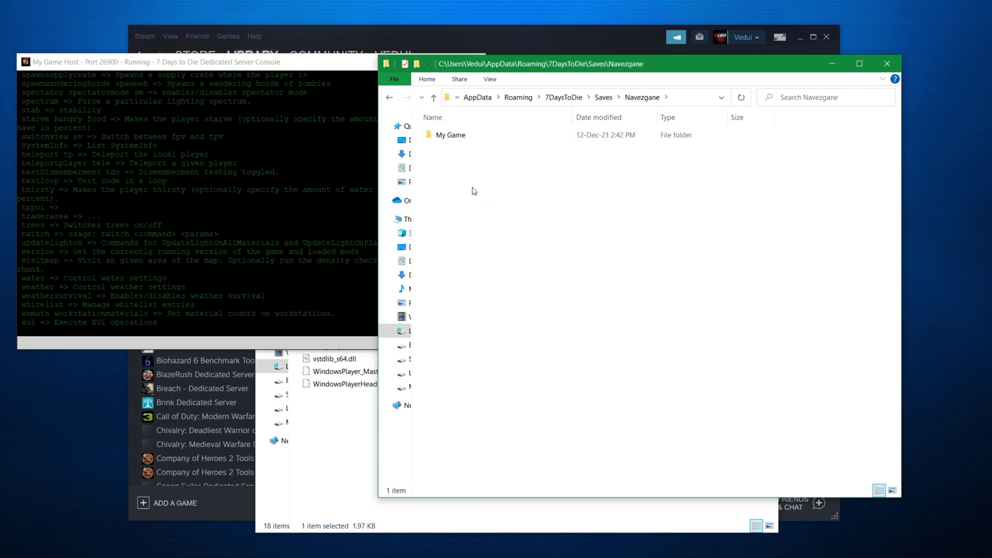
{"action": "mouse_move", "coordinate": [463, 157]}
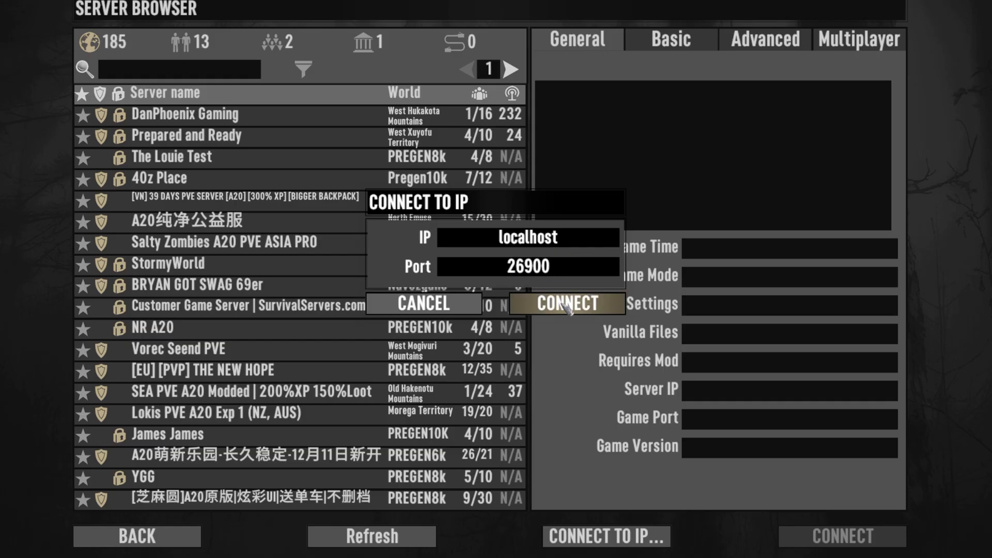
Connect to localhost:26900 and submit the password prompt, reaching 'Waiting for EAC verification'.
{"action": "left_click", "coordinate": [566, 303]}
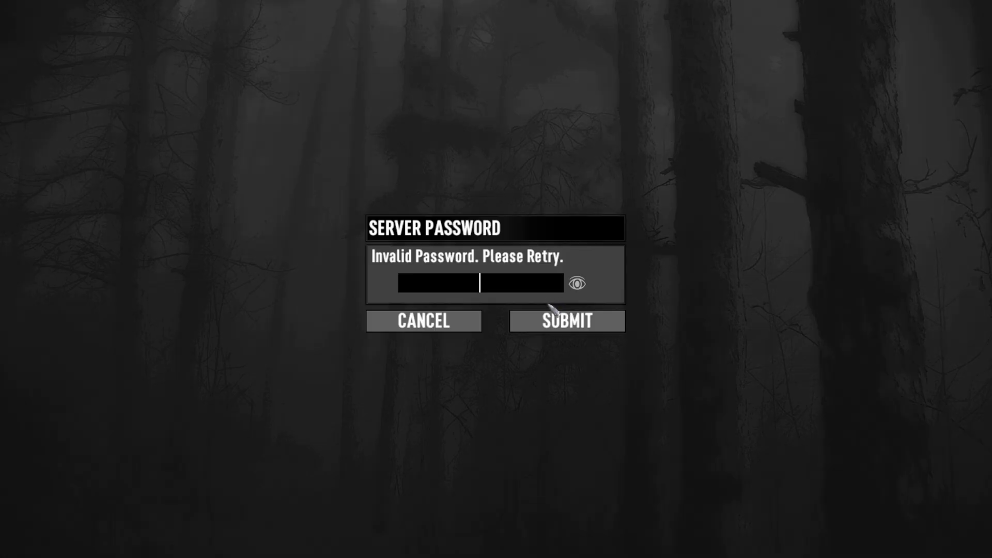
{"action": "left_click", "coordinate": [565, 321]}
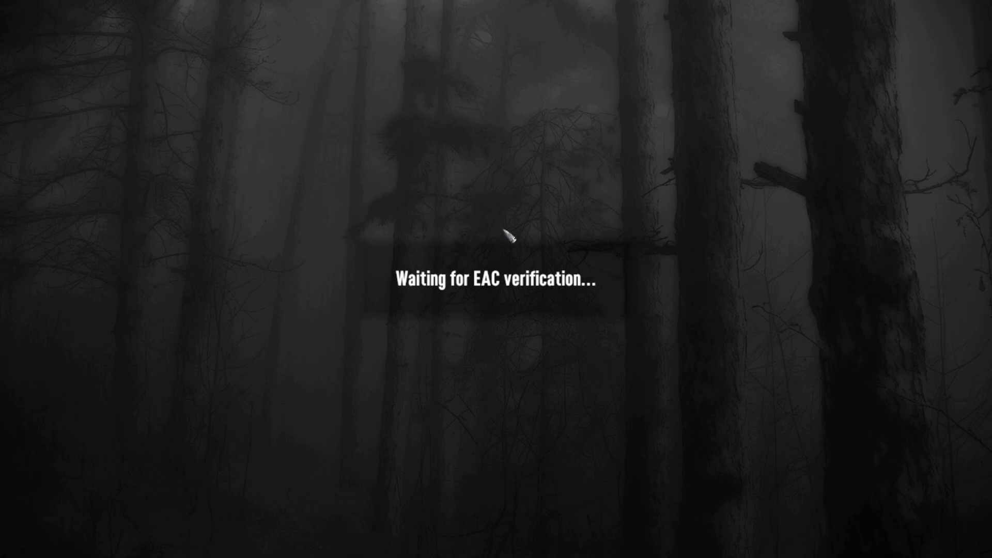
{"action": "mouse_move", "coordinate": [661, 274]}
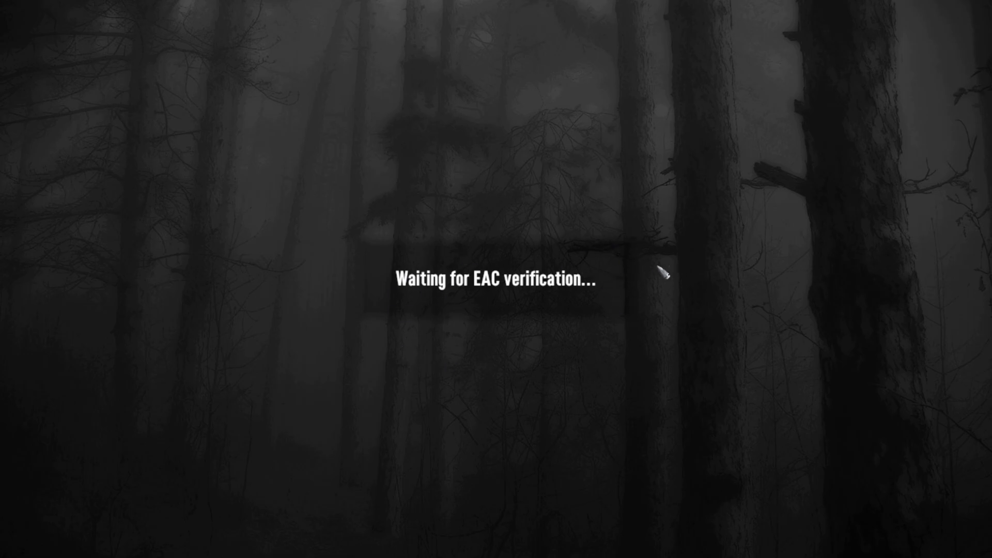
{"action": "mouse_move", "coordinate": [470, 333]}
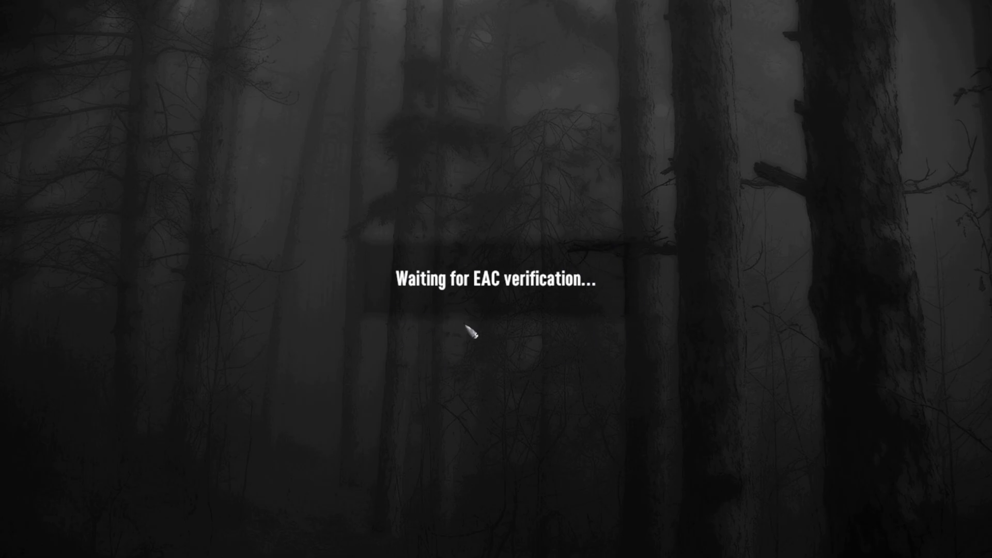
{"action": "mouse_move", "coordinate": [517, 372]}
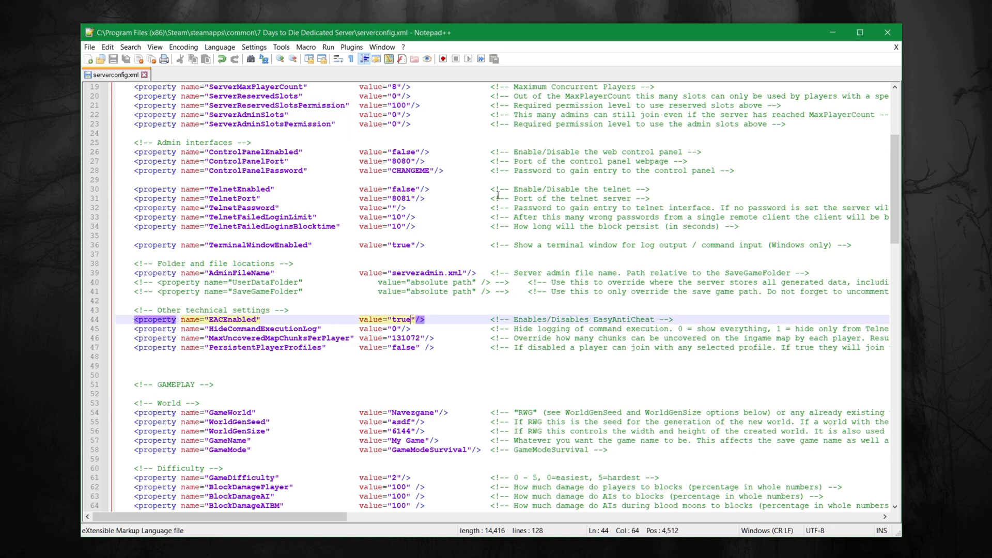
Set EACEnabled to false in serverconfig.xml and relaunch startdedicated.bat.
{"action": "type", "text": "false"}
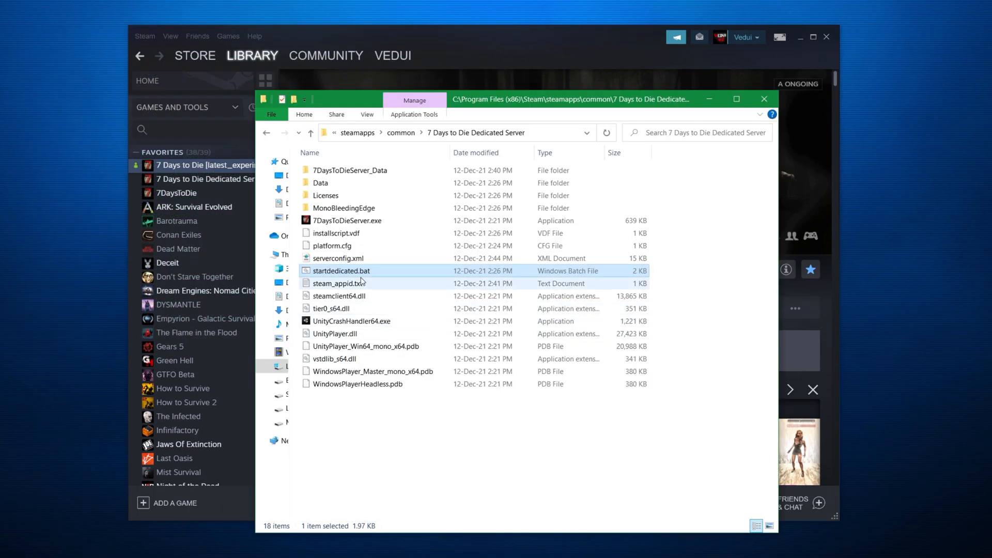
{"action": "double_click", "coordinate": [341, 271]}
{"action": "type", "text": "dm"}
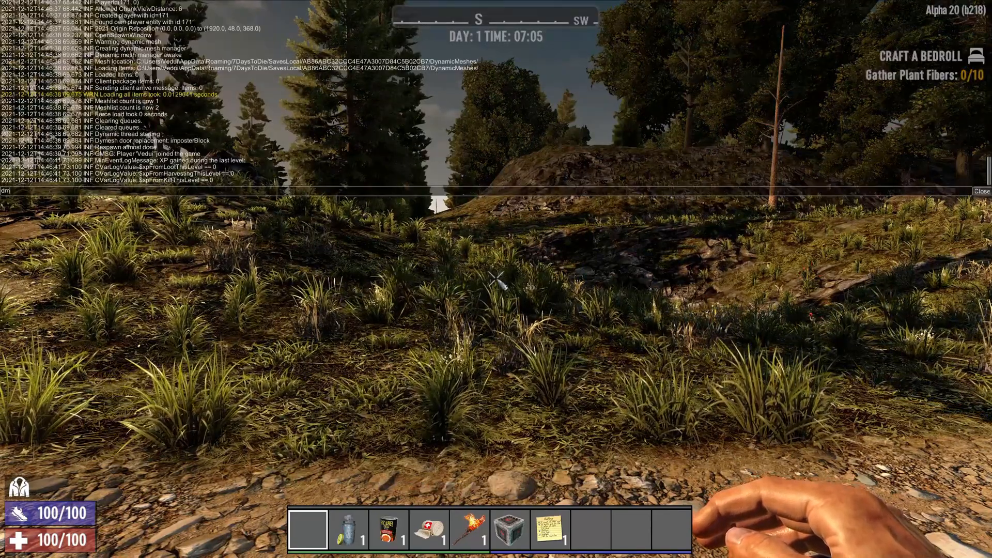
Close the in-game console log after spawning into the Day 1 world.
{"action": "key", "text": "Return"}
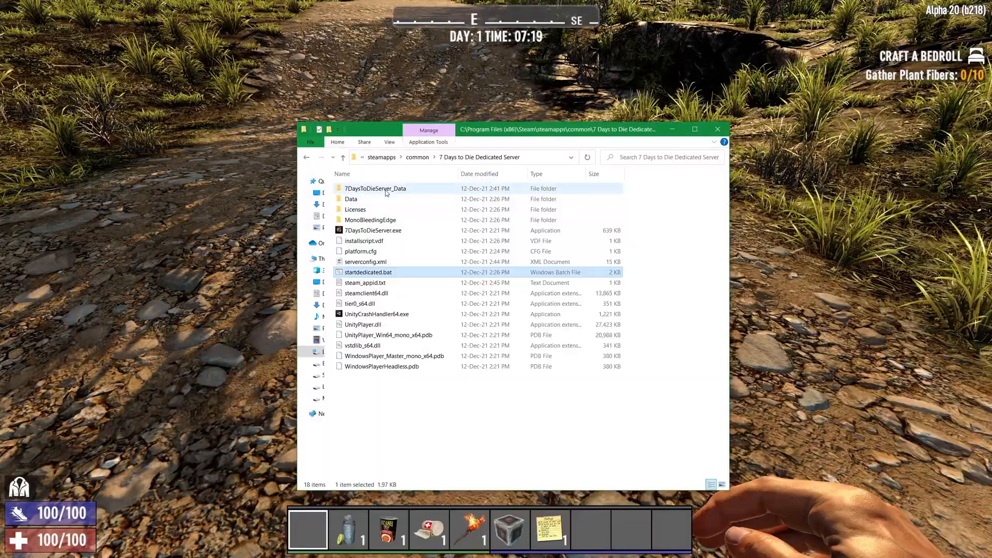
View the newest output_log_dedi in 7DaysToDieServer_Data and check GamePref.EACEnabled is False.
{"action": "double_click", "coordinate": [374, 189]}
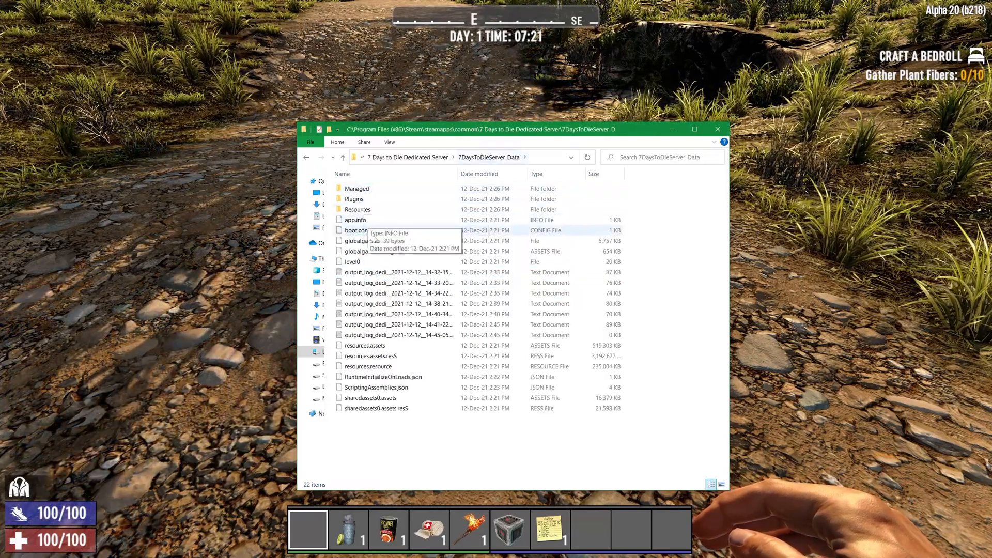
{"action": "left_click", "coordinate": [396, 335]}
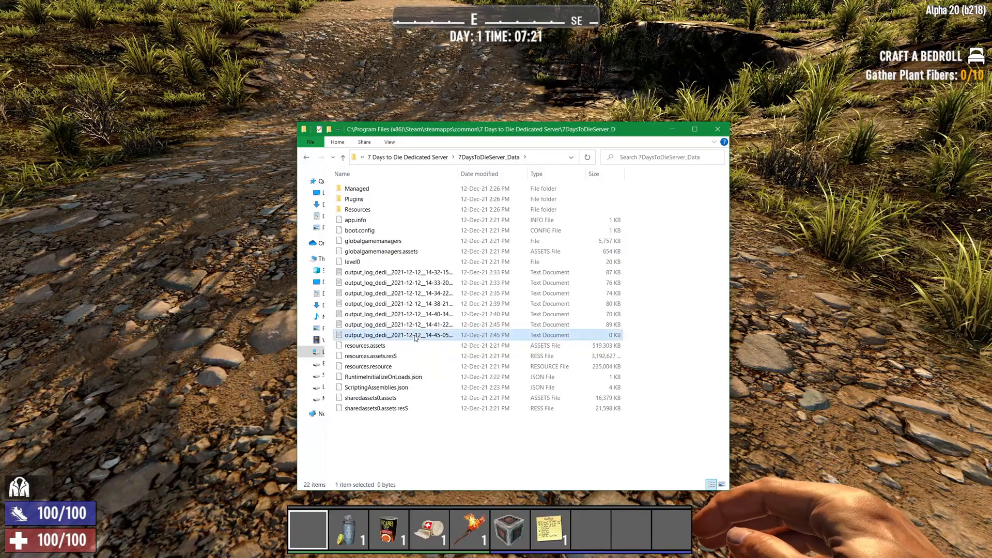
{"action": "double_click", "coordinate": [396, 335]}
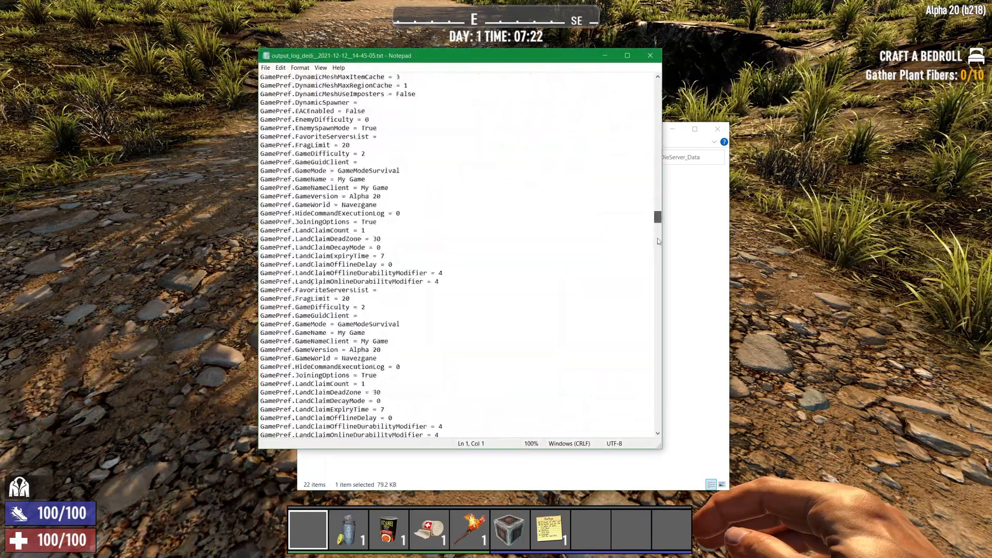
{"action": "scroll", "scroll_direction": "down", "scroll_amount": 3}
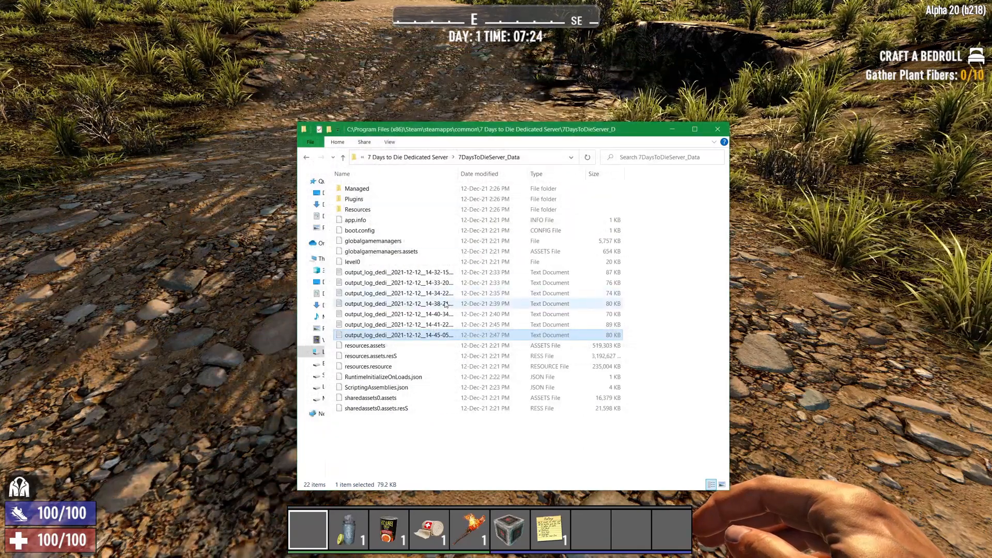
Review an older output_log_dedi file for comparison.
{"action": "double_click", "coordinate": [397, 293]}
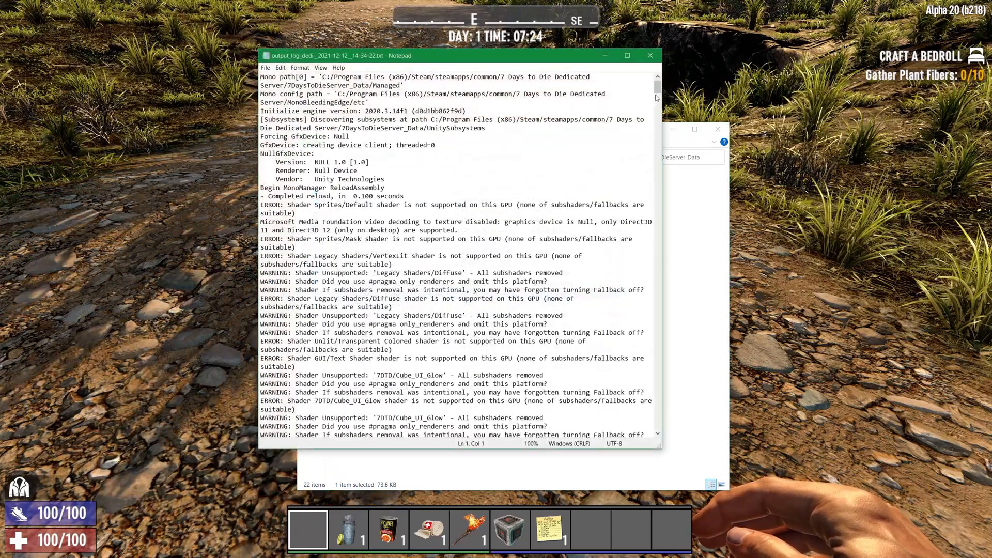
{"action": "scroll", "scroll_direction": "down", "scroll_amount": 3}
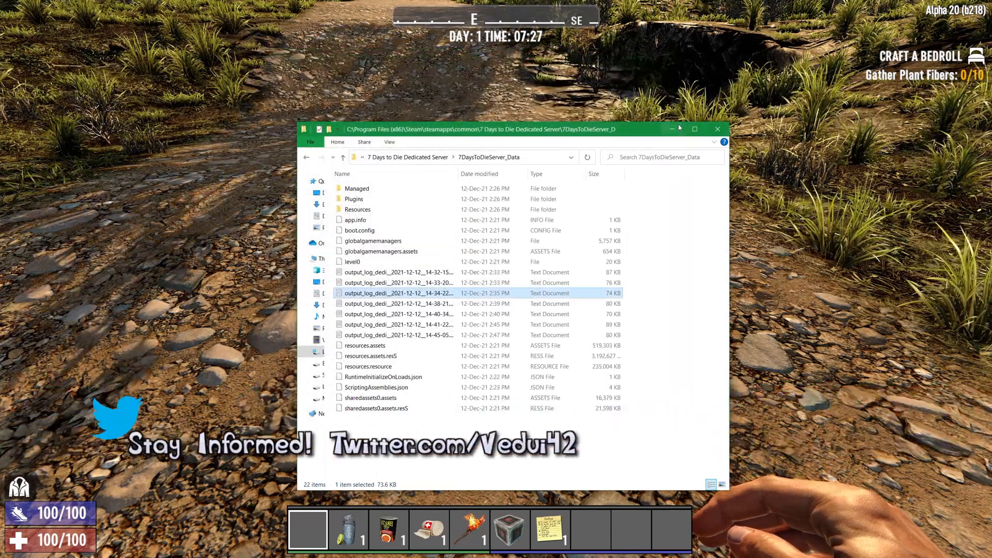
{"action": "mouse_move", "coordinate": [558, 325]}
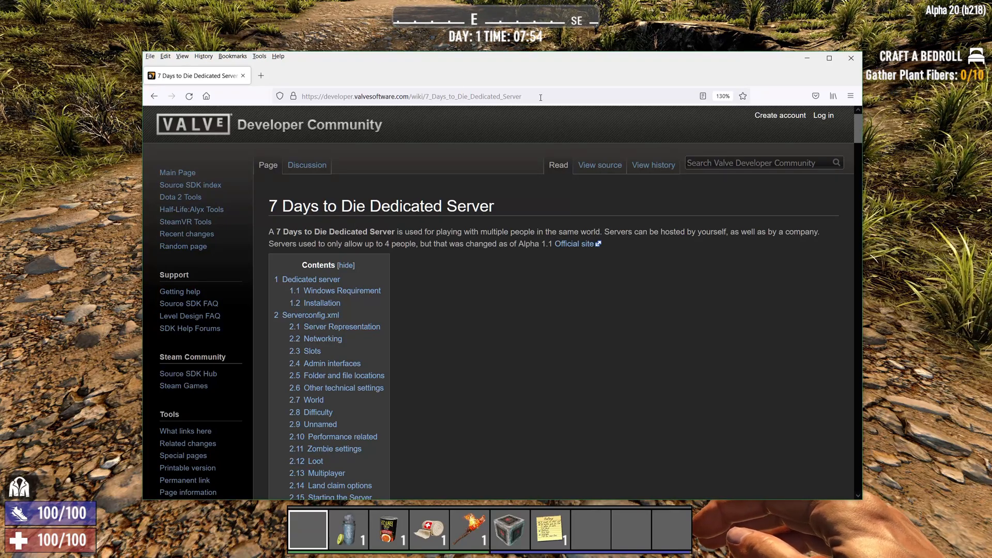
Scroll the Valve wiki dedicated server page to the Firewall Ports and Port Forwarding section.
{"action": "scroll", "scroll_direction": "down", "scroll_amount": 3}
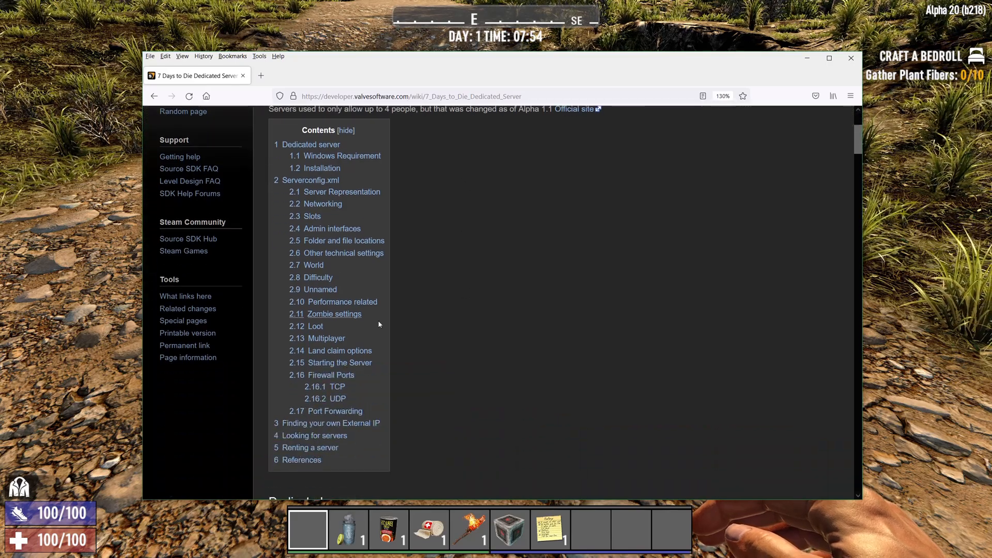
{"action": "scroll", "scroll_direction": "down", "scroll_amount": 3}
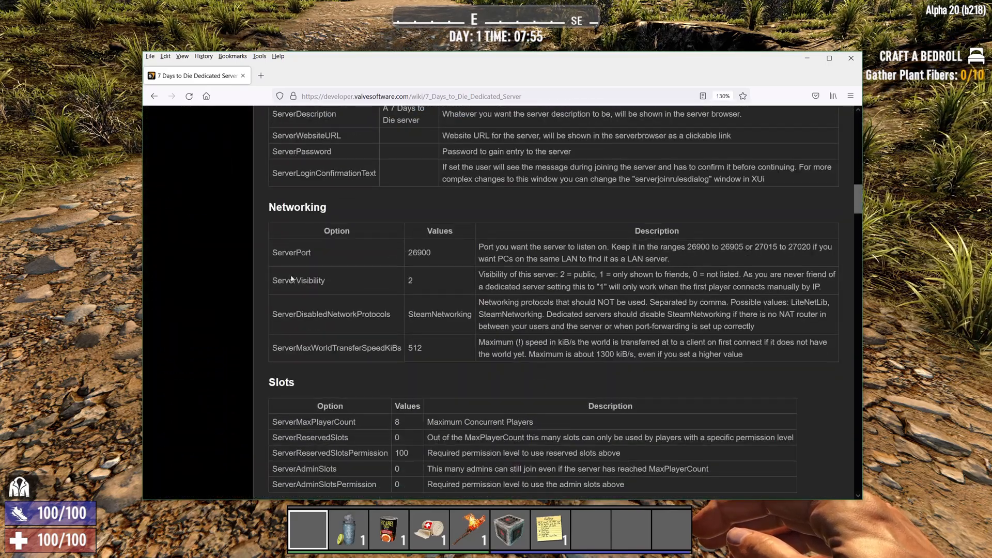
{"action": "scroll", "scroll_direction": "down", "scroll_amount": 3}
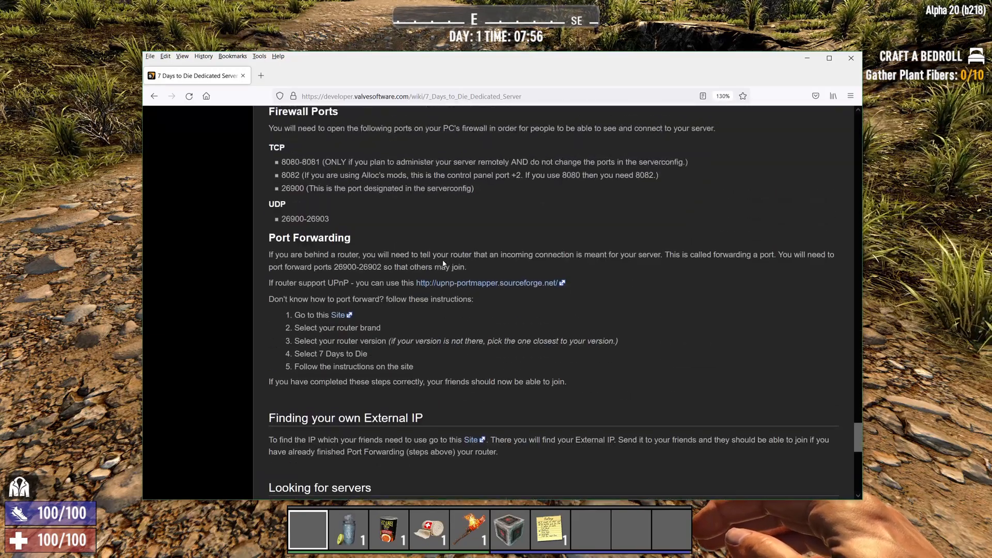
{"action": "scroll", "scroll_direction": "up", "scroll_amount": 3}
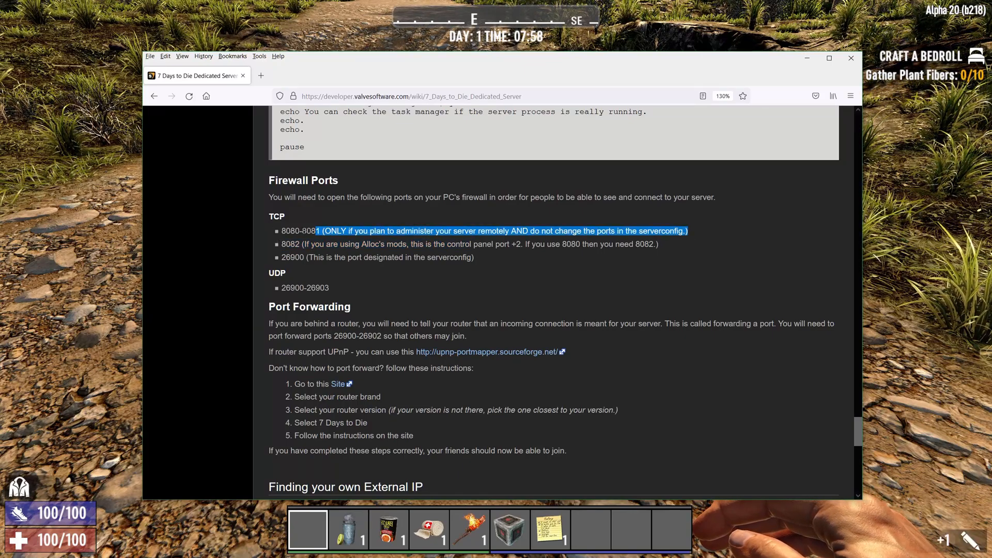
{"action": "double_click", "coordinate": [289, 244]}
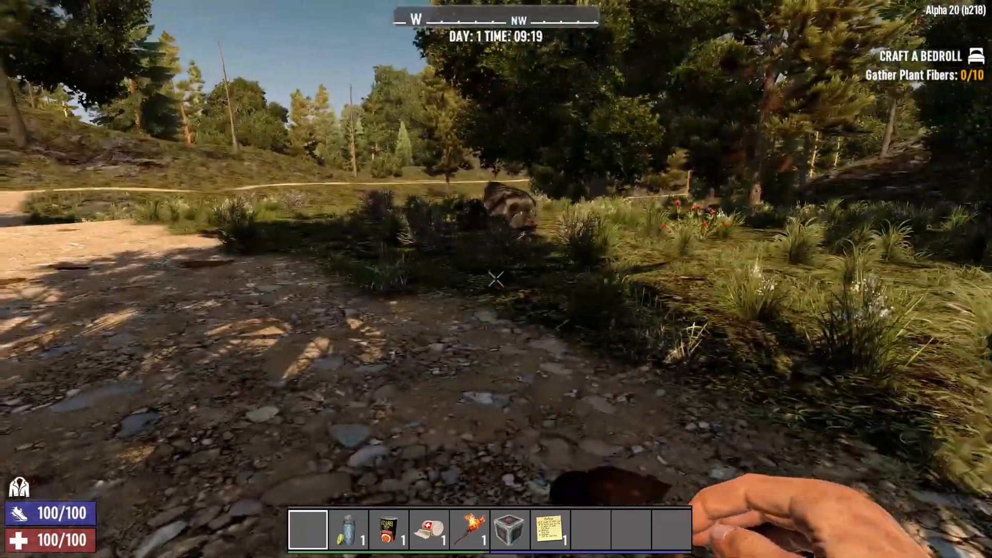
{"action": "mouse_move", "coordinate": [496, 279]}
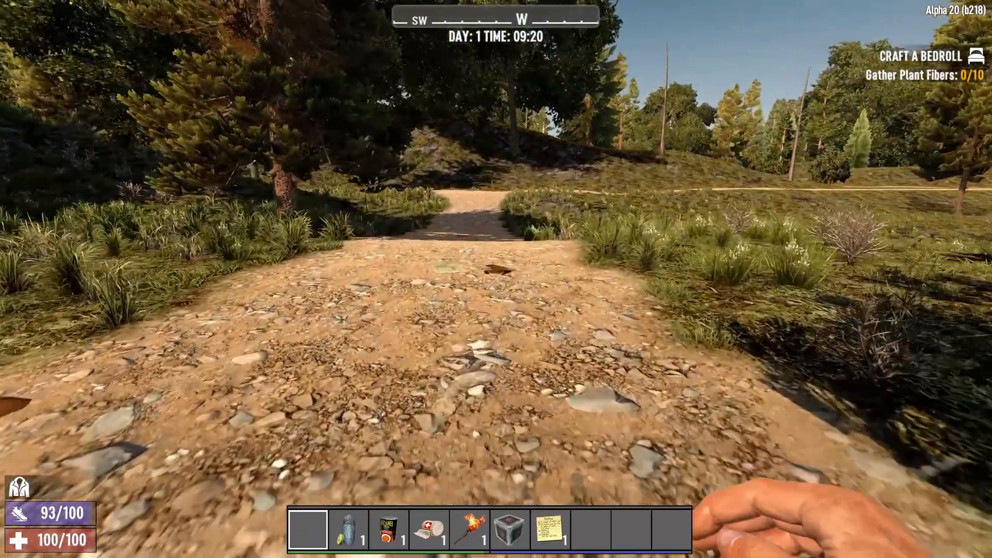
{"action": "mouse_move", "coordinate": [496, 279]}
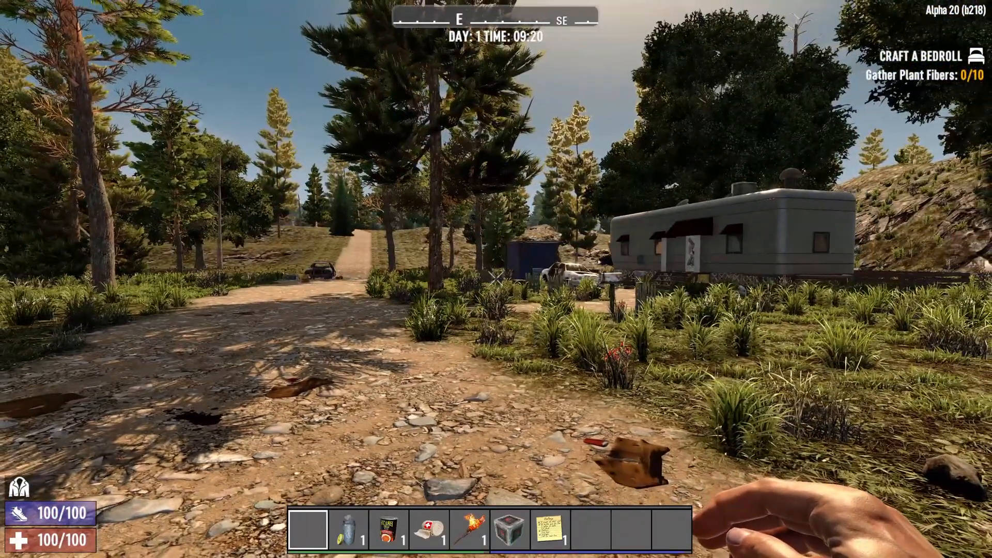